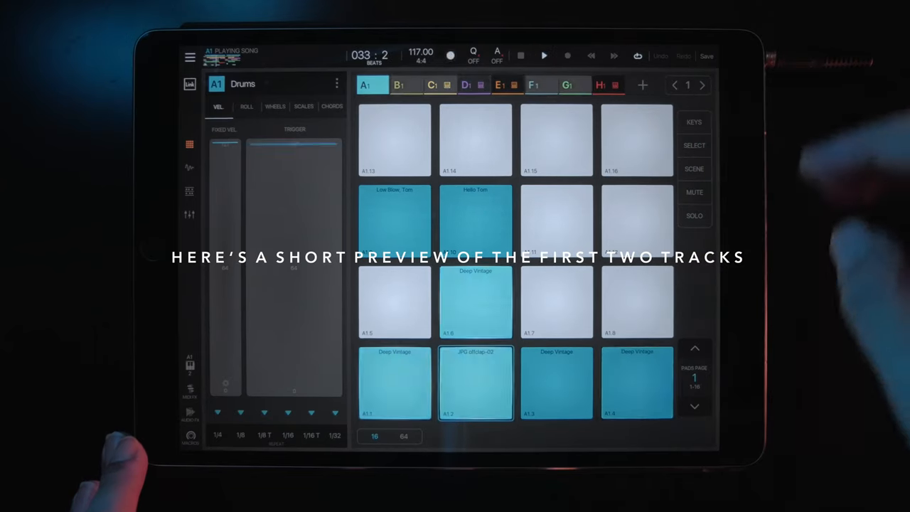
# Step: Preview the DryTrentSynth, High Poly and Mom's Vox track pads in turn at 117 BPM
pyautogui.click(467, 85)
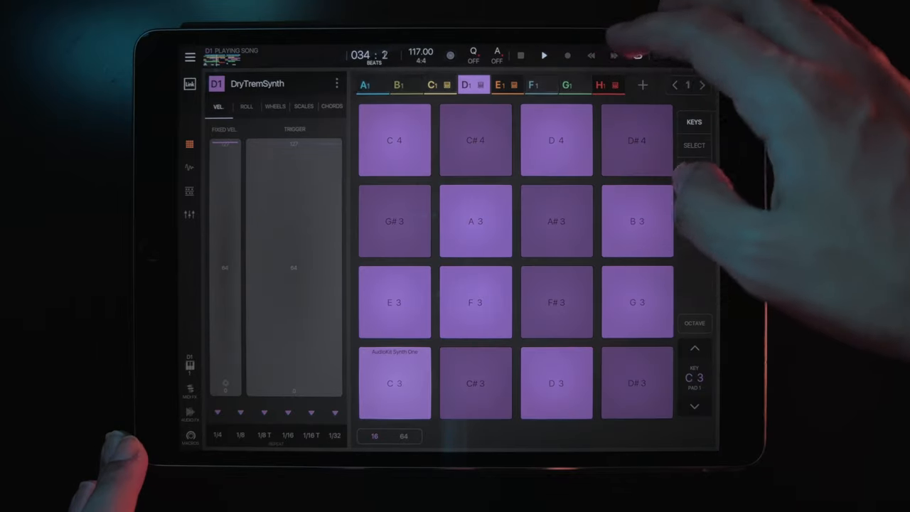
pyautogui.click(499, 85)
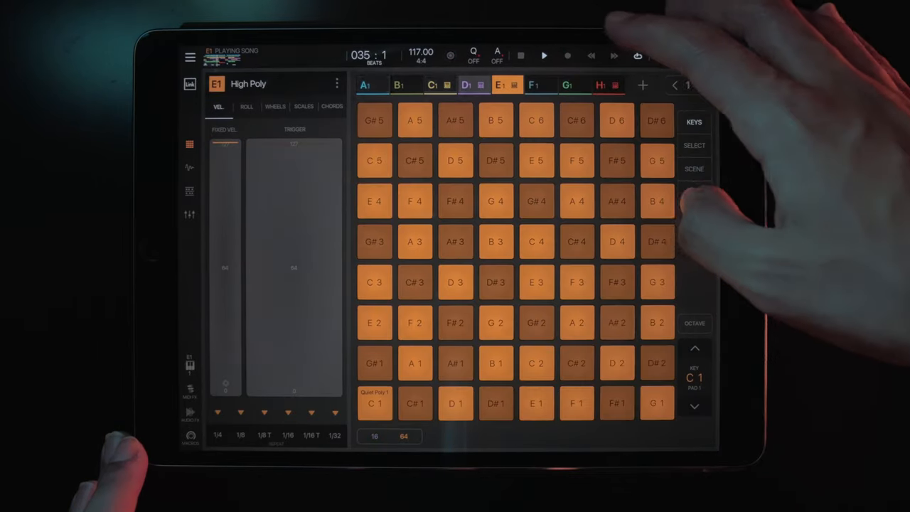
pyautogui.click(533, 85)
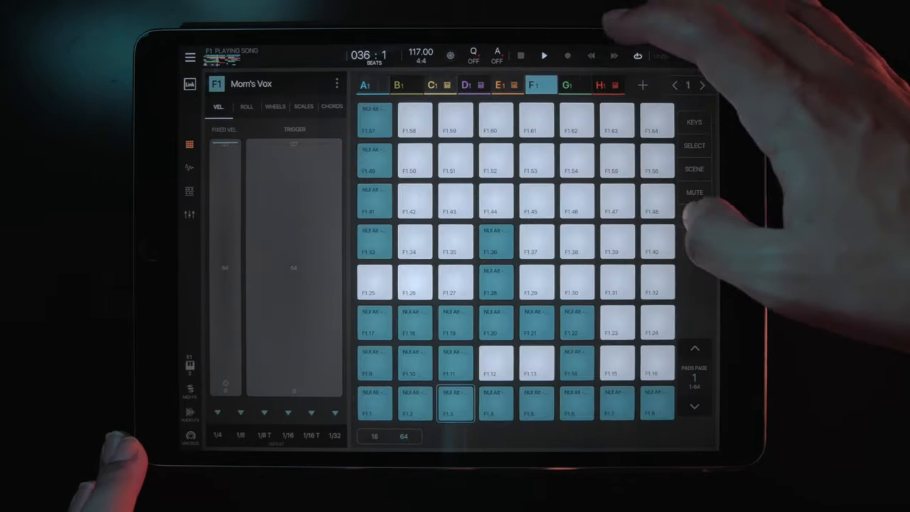
pyautogui.click(365, 86)
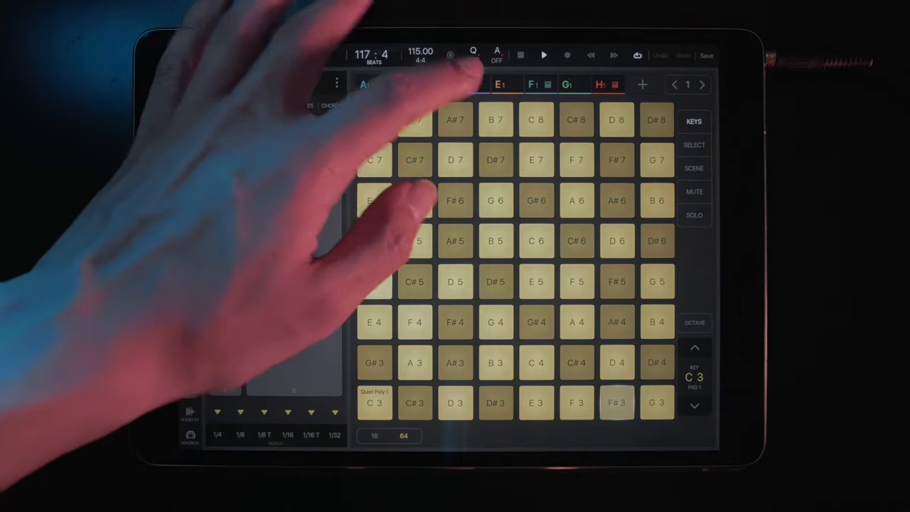
pyautogui.click(466, 85)
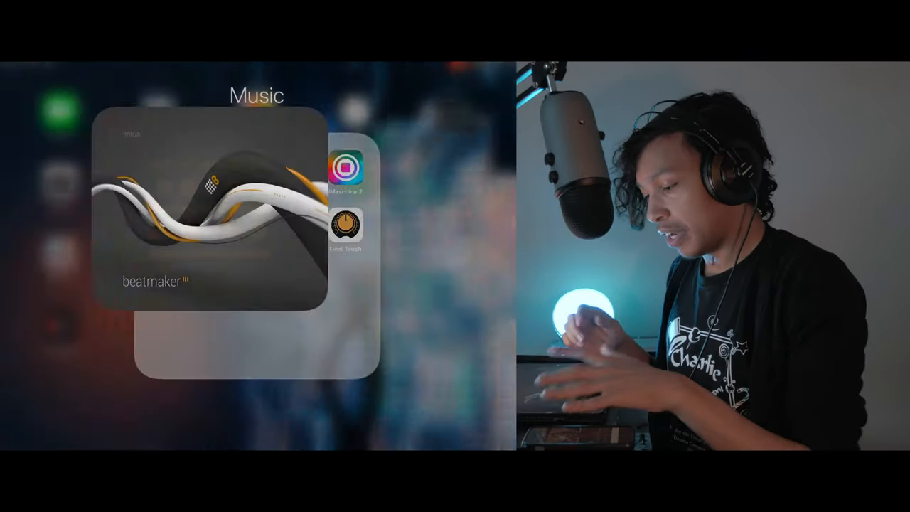
# Step: Start a new empty BeatMaker 3 session and show the sample library for the first pad
pyautogui.click(206, 214)
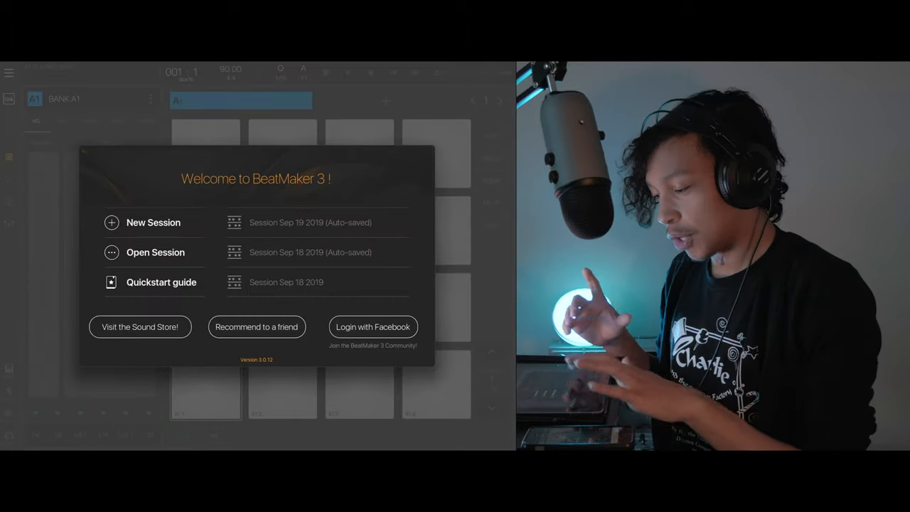
pyautogui.click(154, 222)
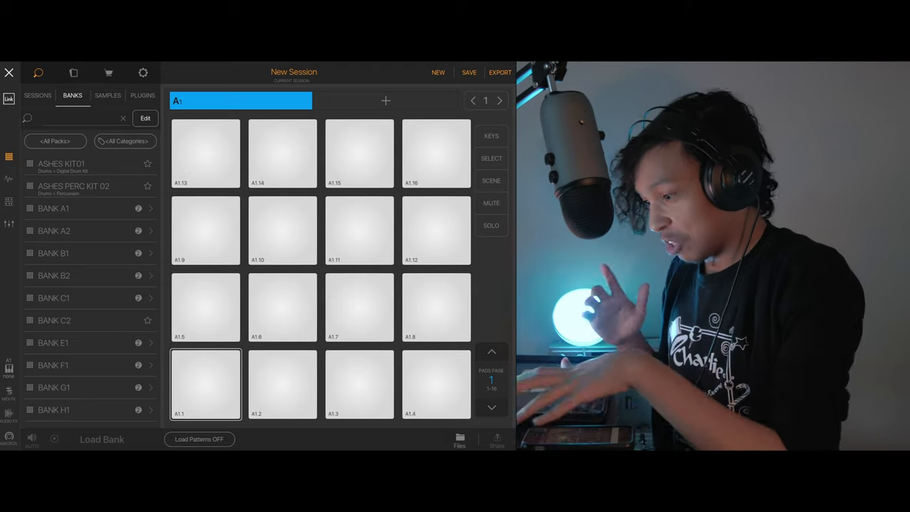
pyautogui.click(108, 95)
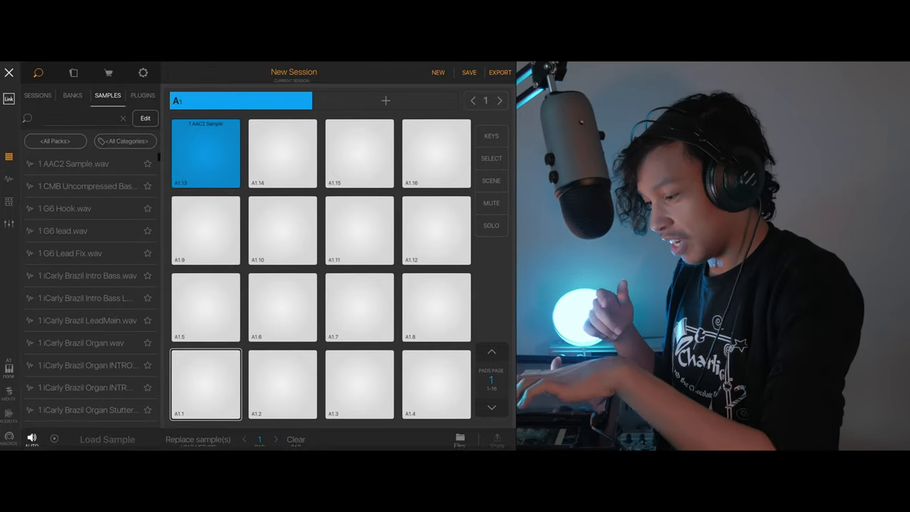
# Step: Search the sample library for 'bo' and load the BOOM BAP sample into the editor
pyautogui.click(74, 118)
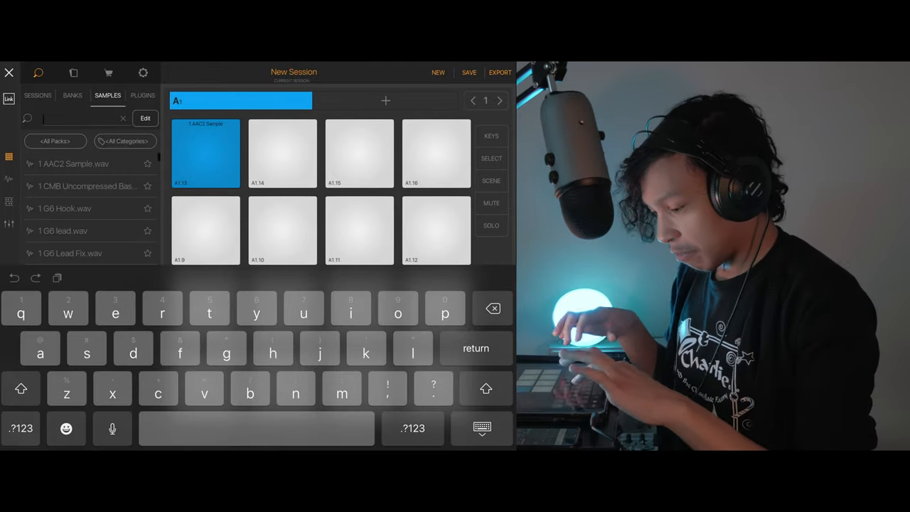
pyautogui.write('boom')
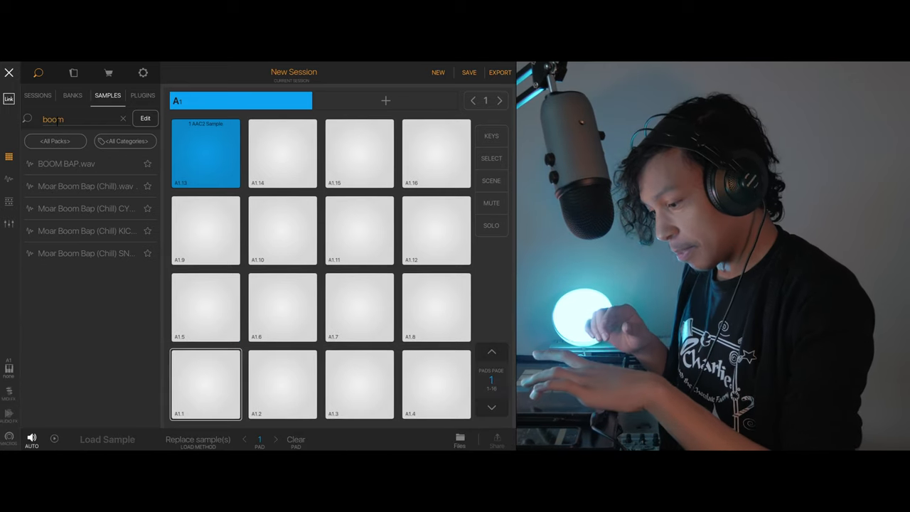
pyautogui.click(205, 383)
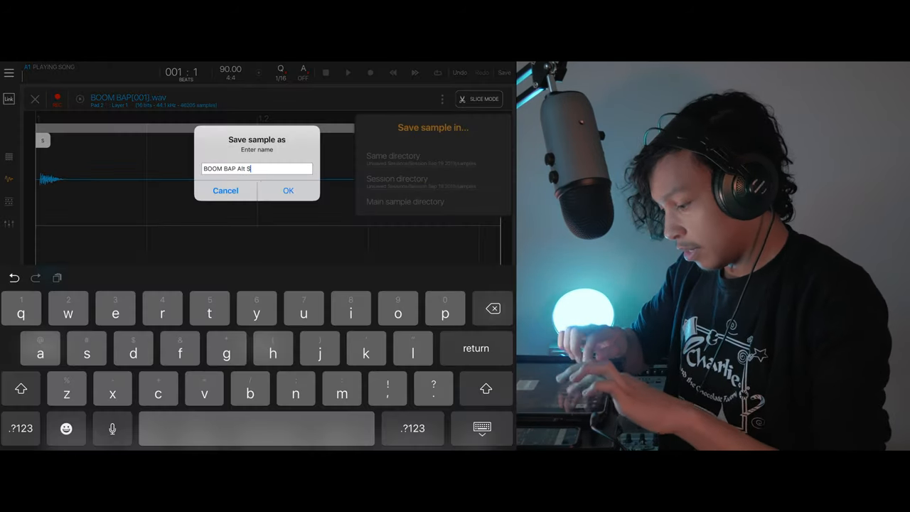
# Step: Confirm saving the boom bap sample under its new name
pyautogui.click(288, 191)
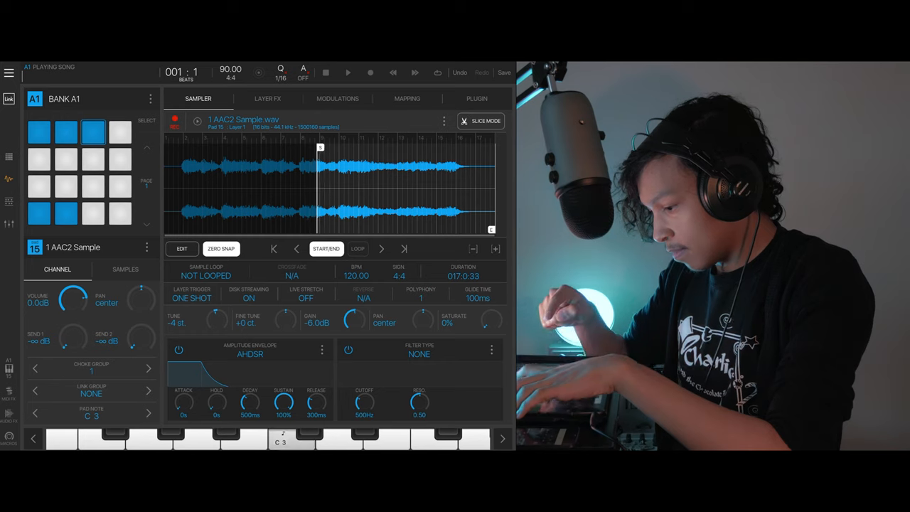
# Step: Move the AAC2 sample's start point later in the waveform and show its empty effects chain
pyautogui.click(66, 134)
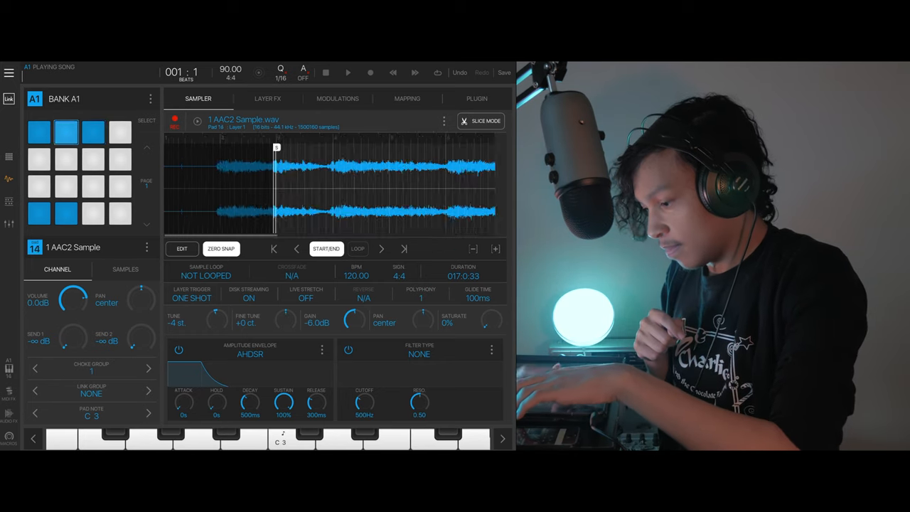
pyautogui.click(93, 132)
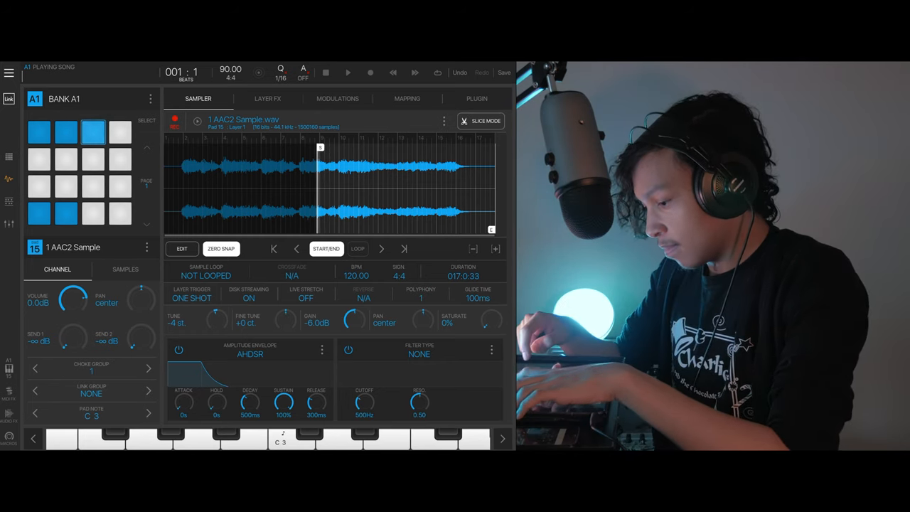
pyautogui.click(65, 131)
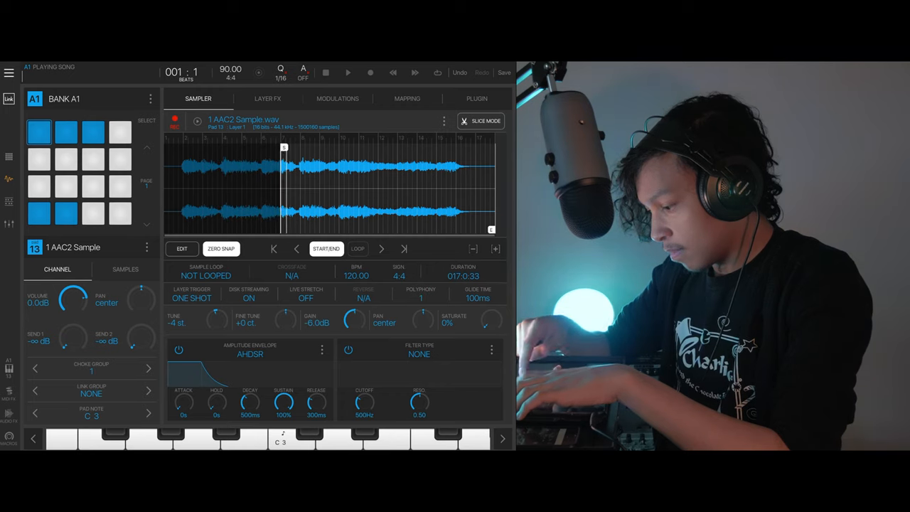
pyautogui.click(65, 132)
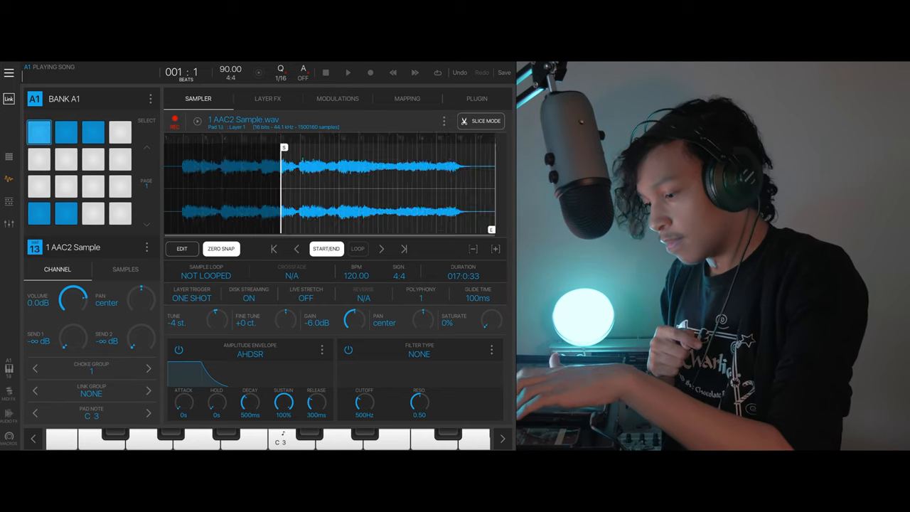
pyautogui.click(65, 131)
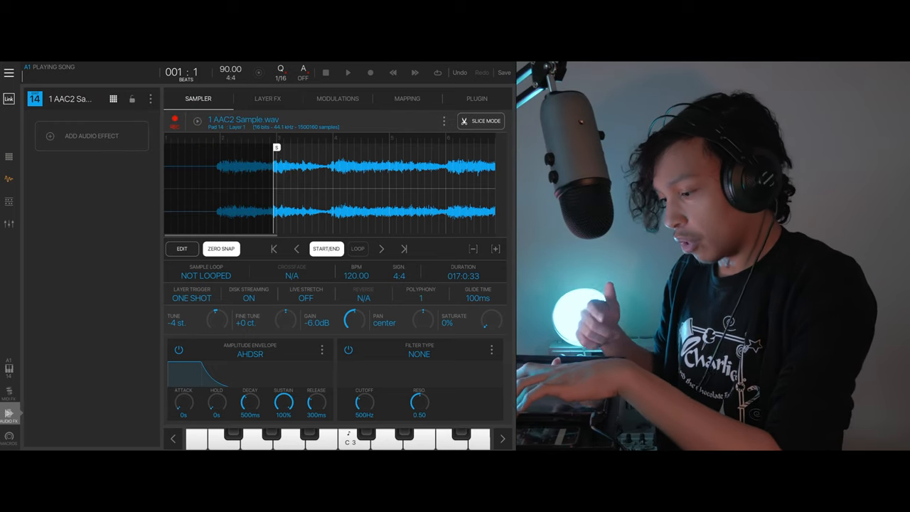
# Step: Add a Dynamics compressor to the track with a sidechain source selected
pyautogui.click(91, 137)
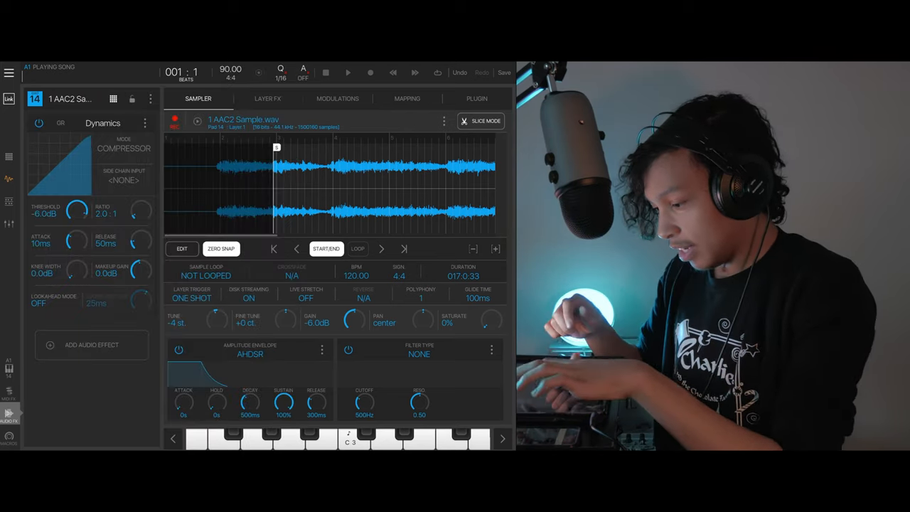
pyautogui.click(71, 98)
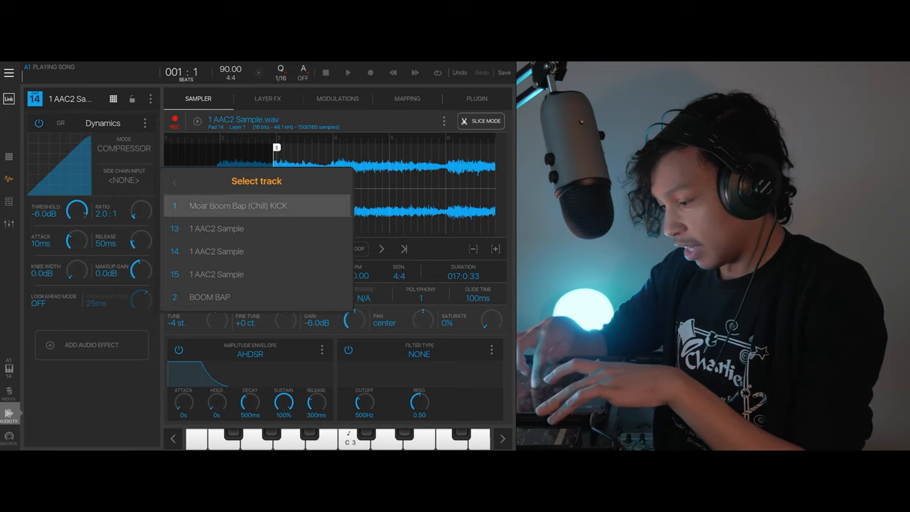
pyautogui.click(239, 205)
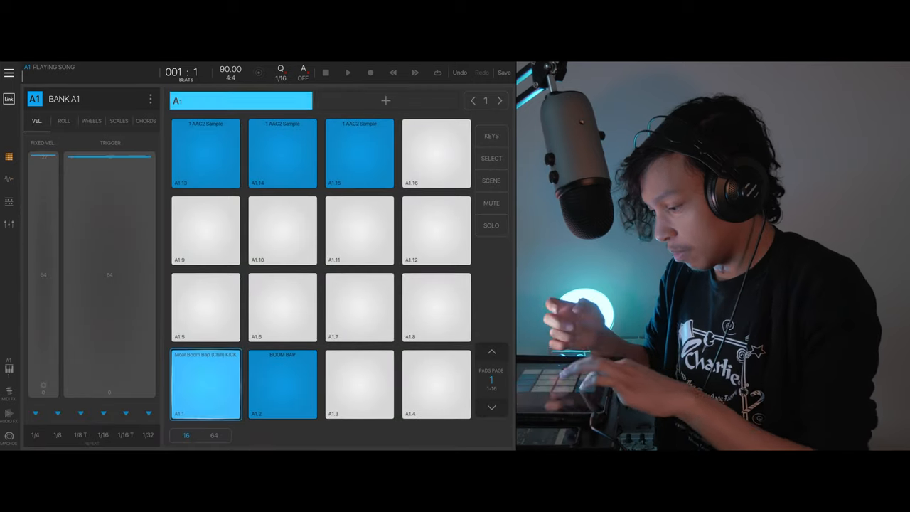
# Step: Adjust the top-row pad's AAC2 sample start point and return to bank A1's pad grid
pyautogui.click(282, 153)
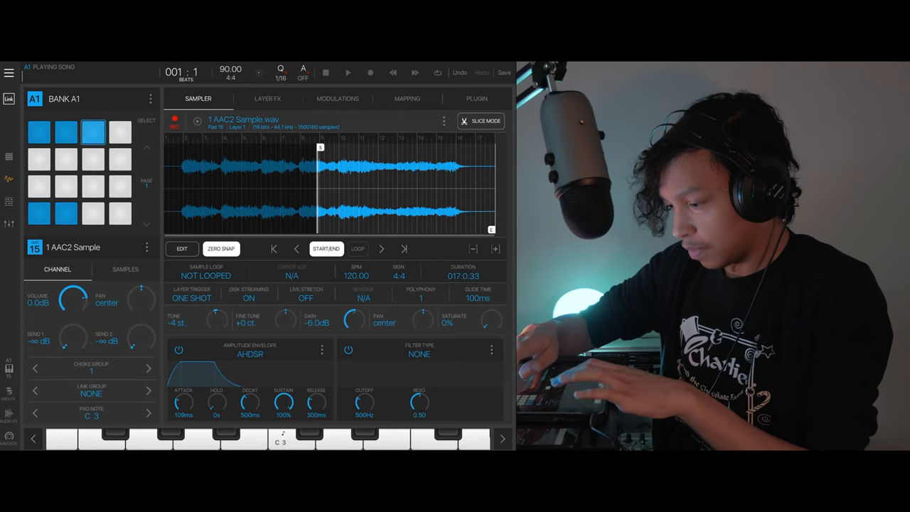
pyautogui.click(39, 132)
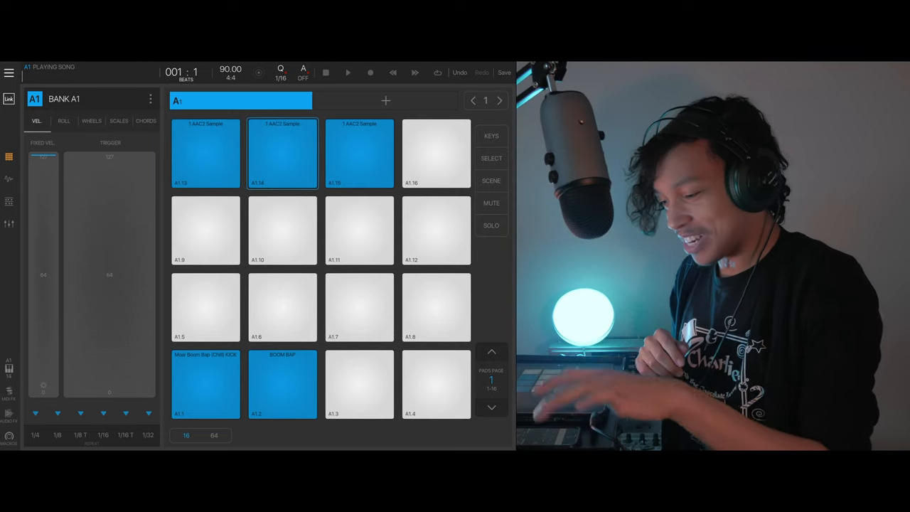
# Step: Select pad 14 and bring up its AAC2 sample settings with the start about a third in
pyautogui.click(282, 383)
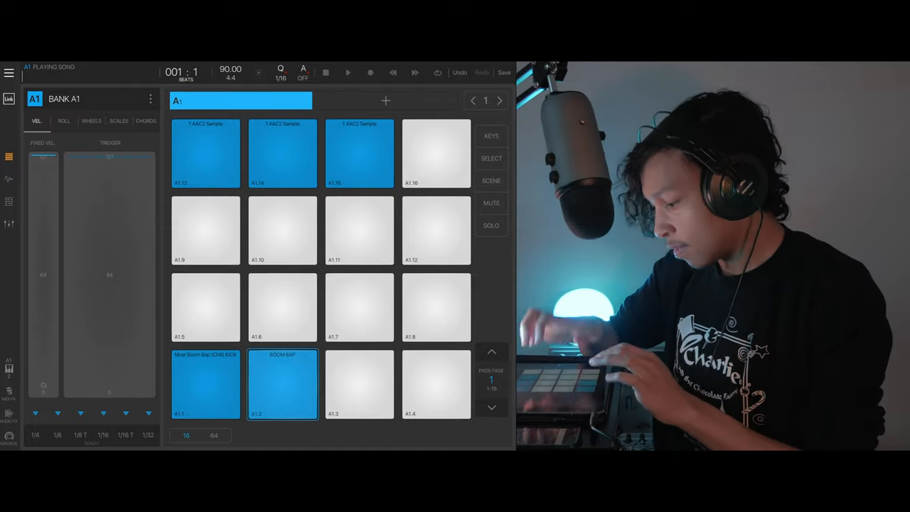
pyautogui.click(281, 153)
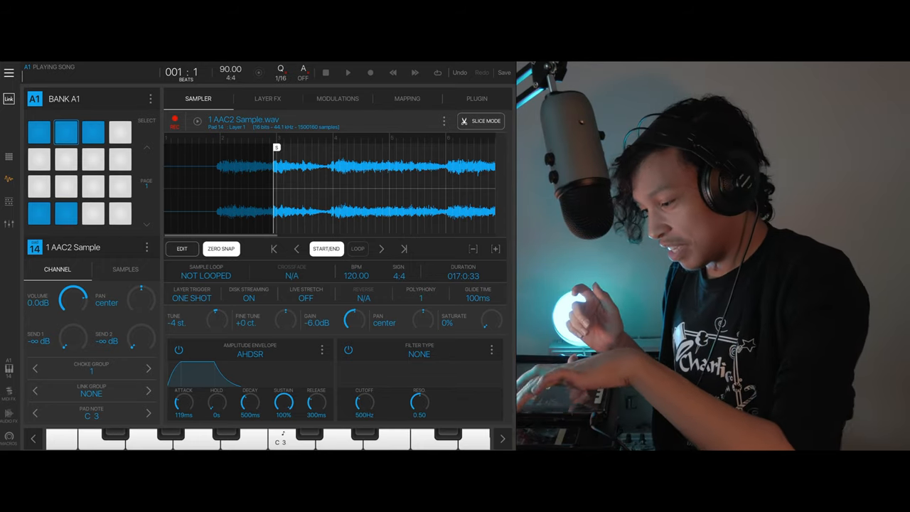
# Step: Set a new start point for pad 16's AAC2 chop and return to the pad grid
pyautogui.click(120, 132)
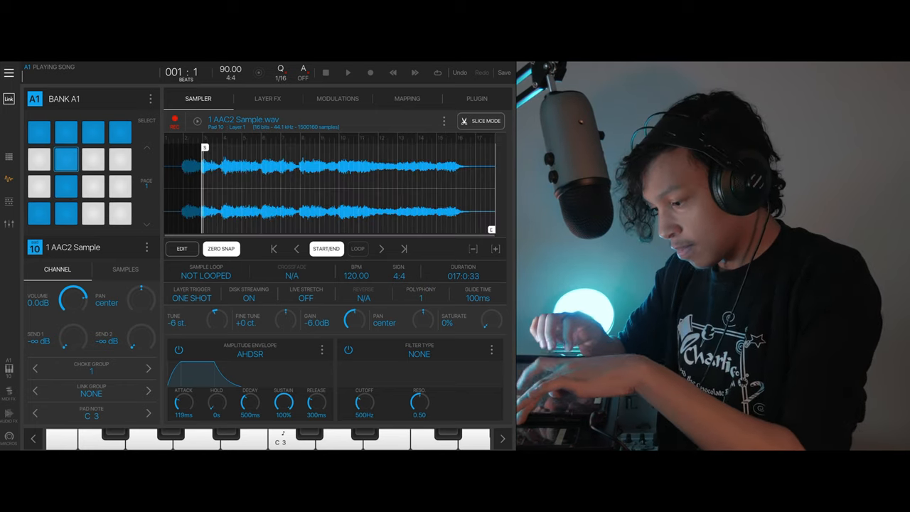
pyautogui.click(65, 186)
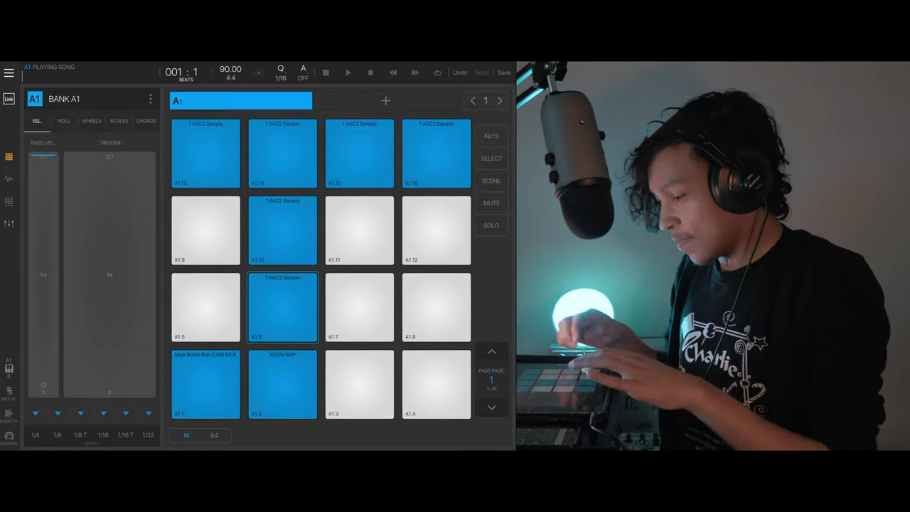
# Step: Place another AAC2 sample chop on the first pad of bank A1's third row
pyautogui.click(282, 230)
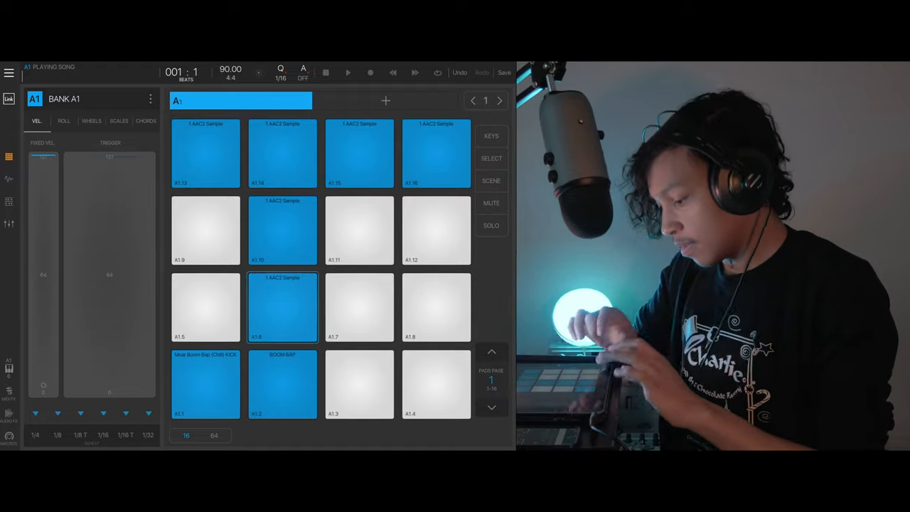
pyautogui.click(282, 383)
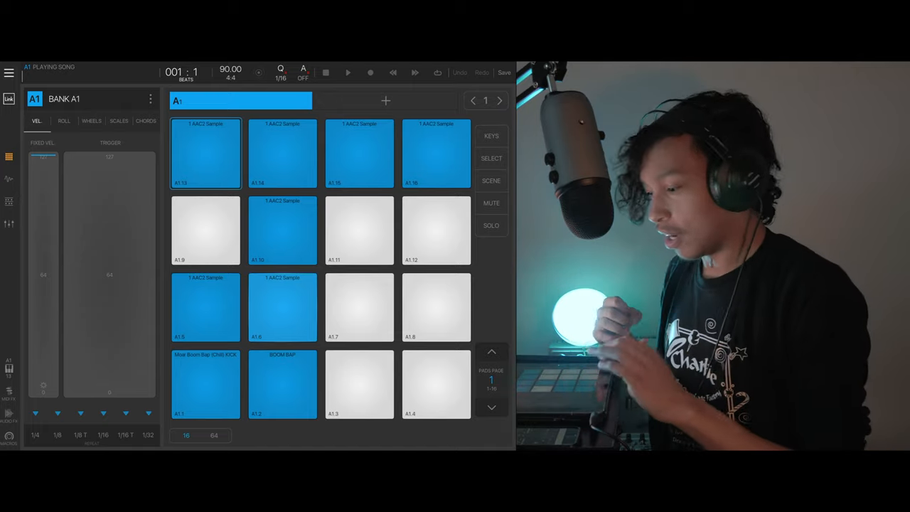
# Step: Raise the song tempo from 90 to 92 BPM in Song settings
pyautogui.click(230, 71)
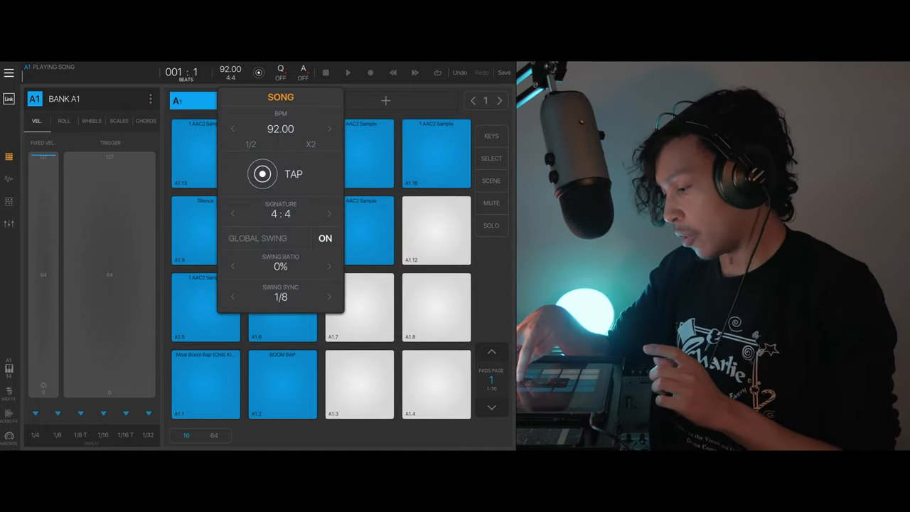
pyautogui.click(330, 128)
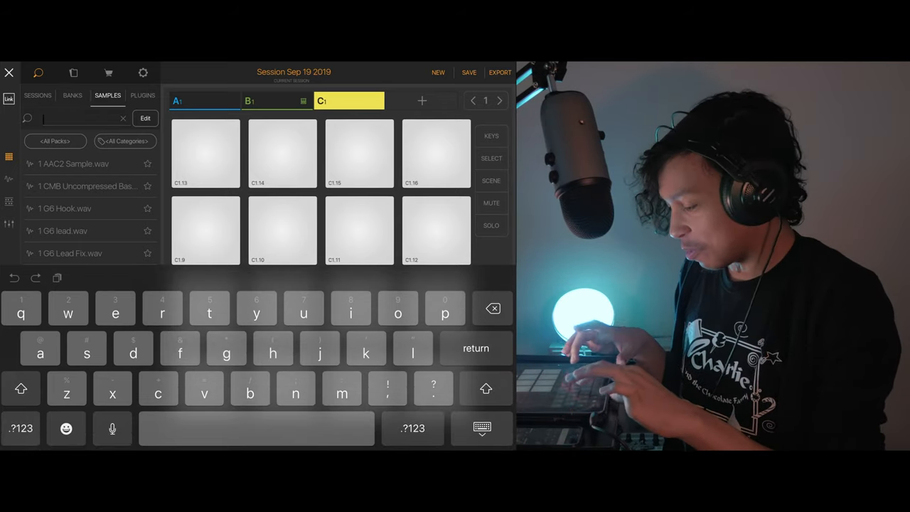
# Step: Search the Samples browser for 'genera' and load General Pasteboard-21.wav onto pad 1 of bank C
pyautogui.write('genera')
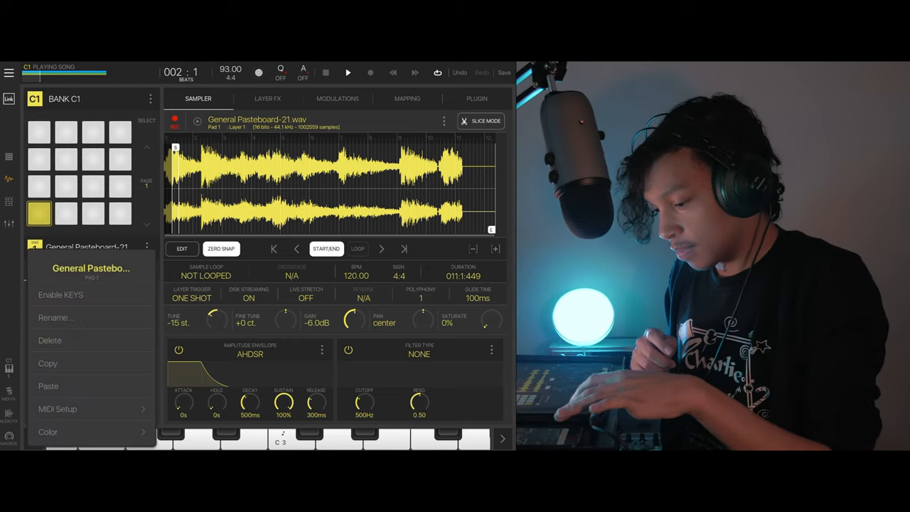
# Step: Paste General Pasteboard-21 onto pad 2, move its START marker later, and show the Mixer with the Strings track
pyautogui.click(66, 213)
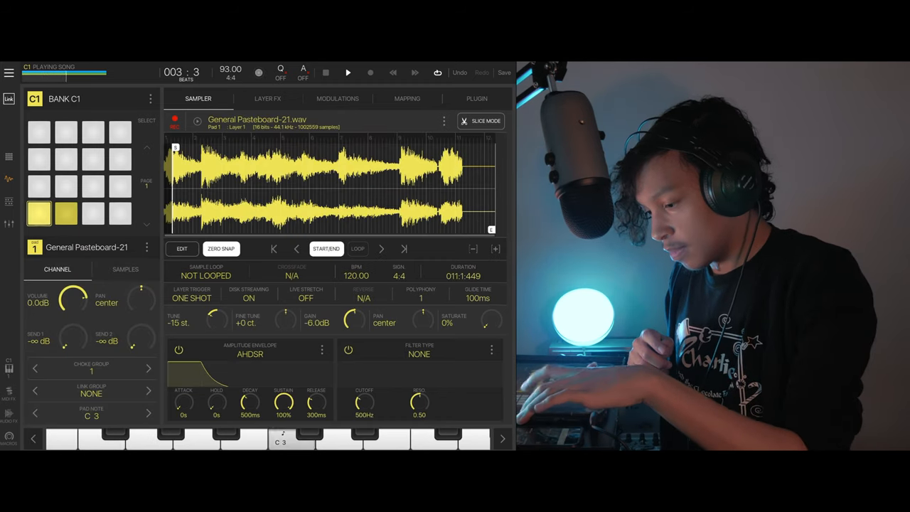
pyautogui.click(66, 213)
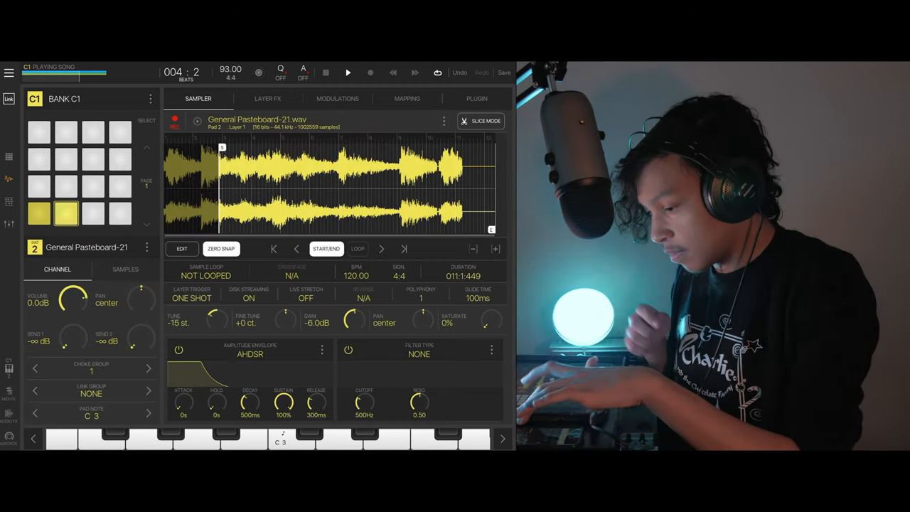
pyautogui.click(39, 213)
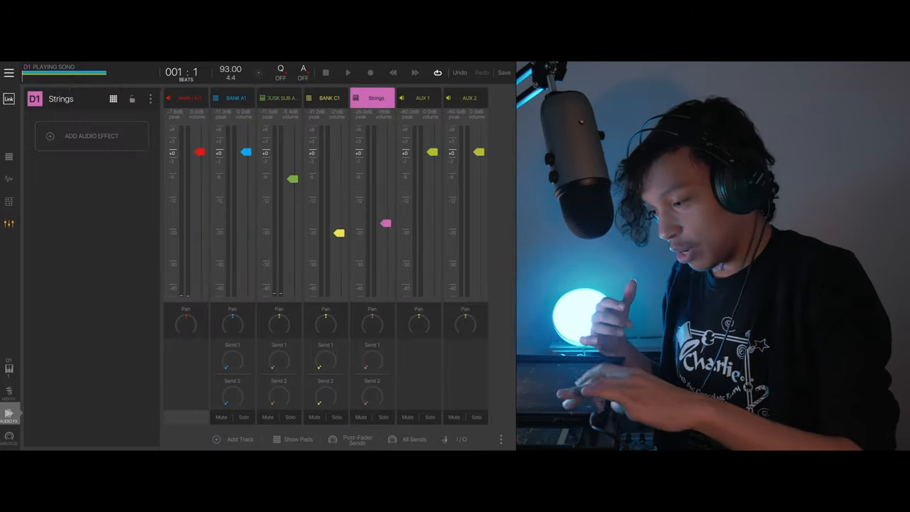
# Step: Add an MVerb reverb to the Strings track and bring up its Full Sordino Strings 2 instrument
pyautogui.click(91, 137)
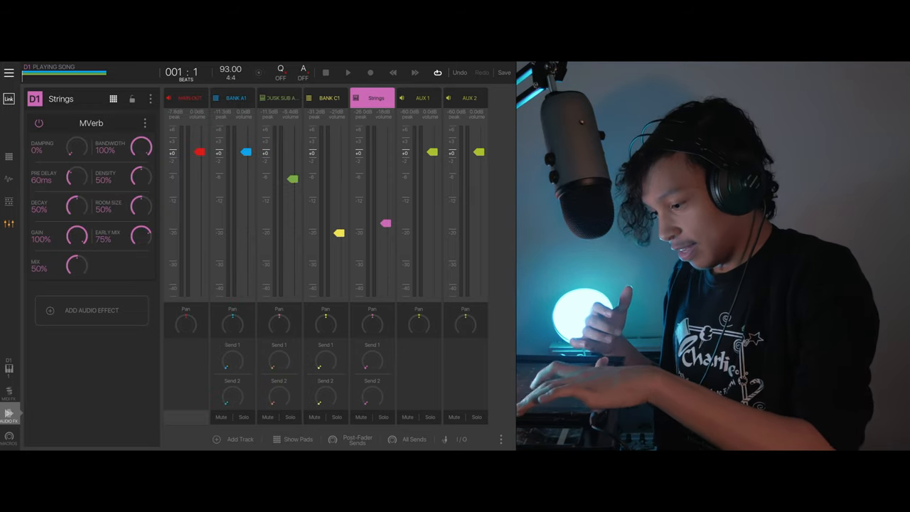
pyautogui.click(91, 310)
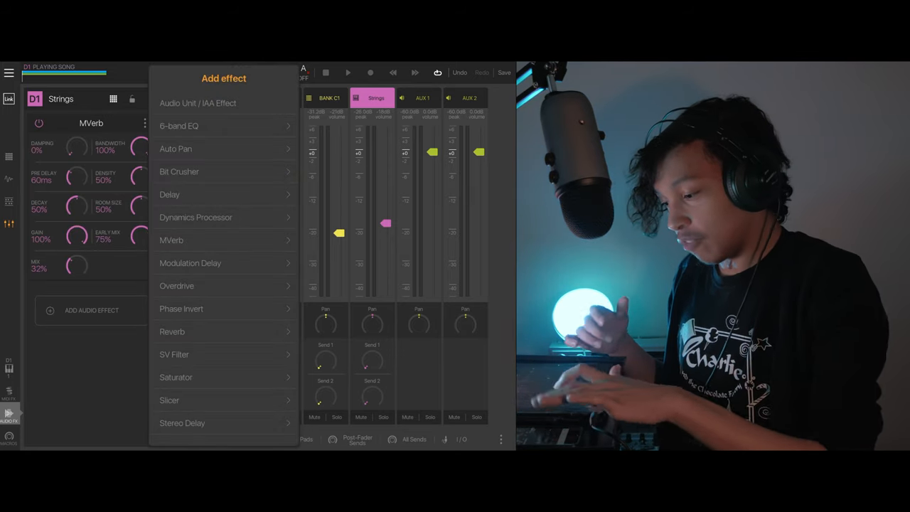
pyautogui.click(172, 331)
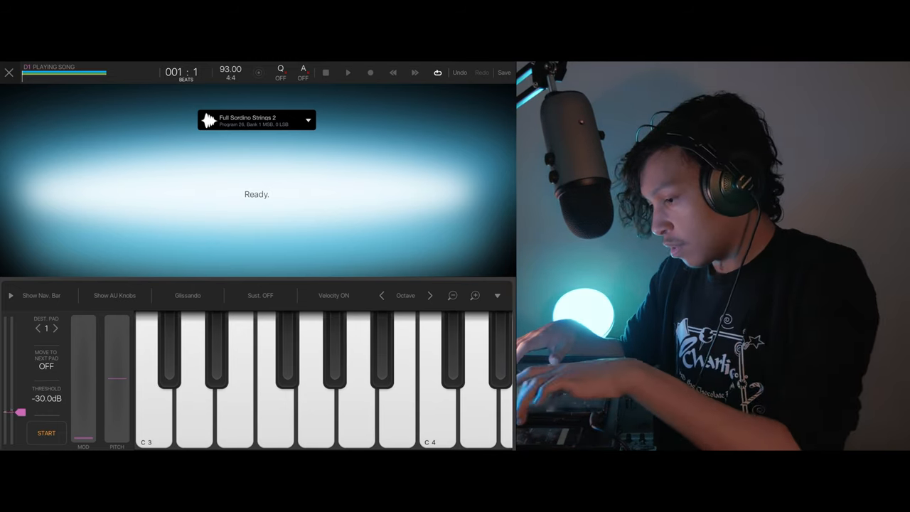
pyautogui.click(347, 72)
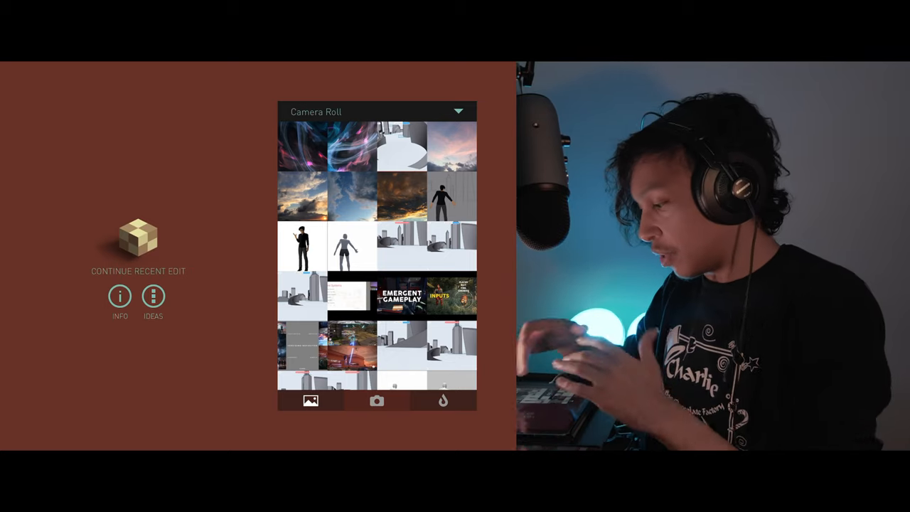
# Step: Load the abstract swirl photo from the Camera Roll and browse the ORGANICS - 1 crystal shapes over it
pyautogui.click(327, 145)
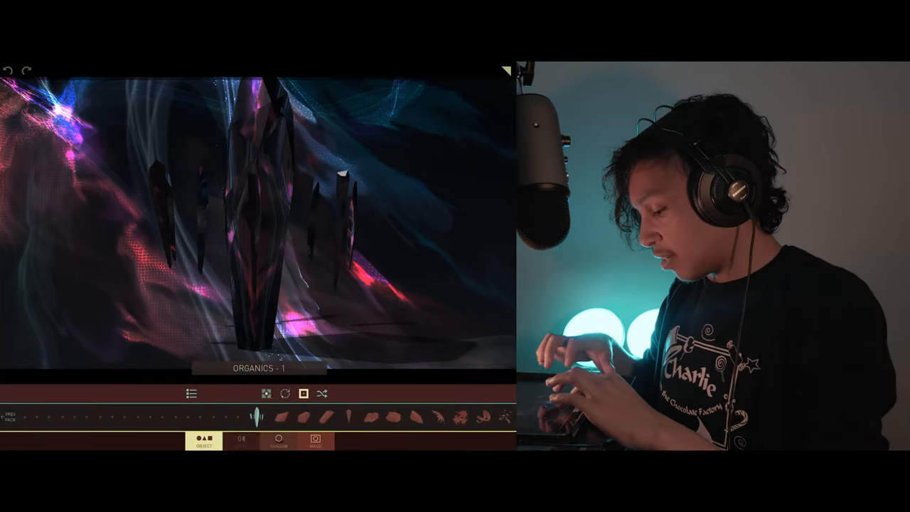
pyautogui.click(240, 441)
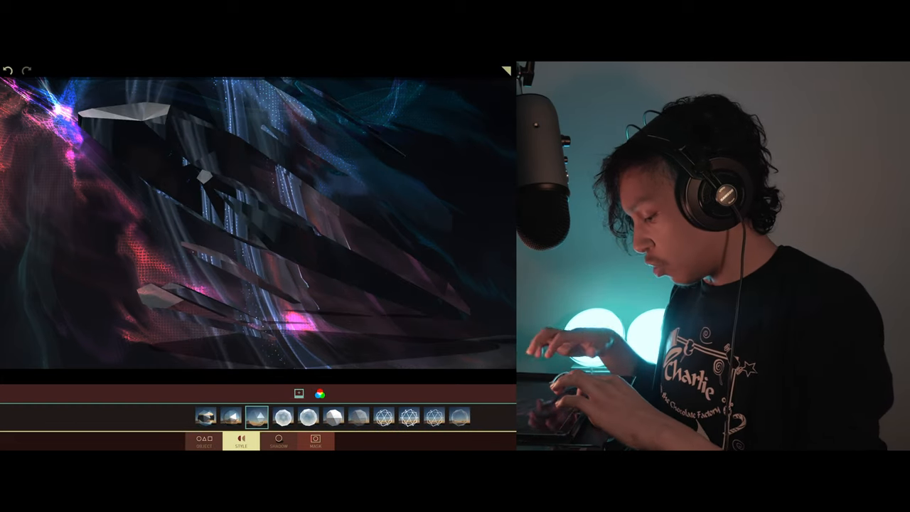
# Step: Try Transparent then Wrap materials on the shards, then swap to a chunky faceted block shape
pyautogui.click(256, 418)
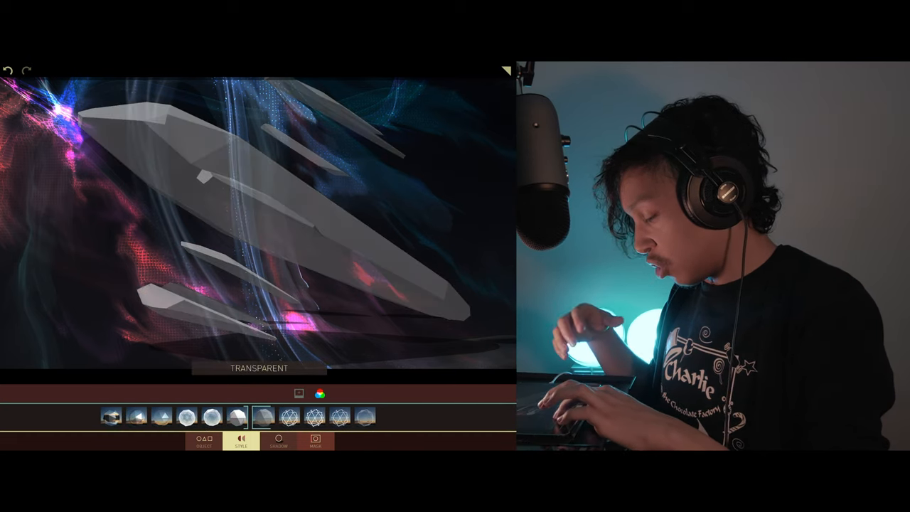
pyautogui.click(256, 417)
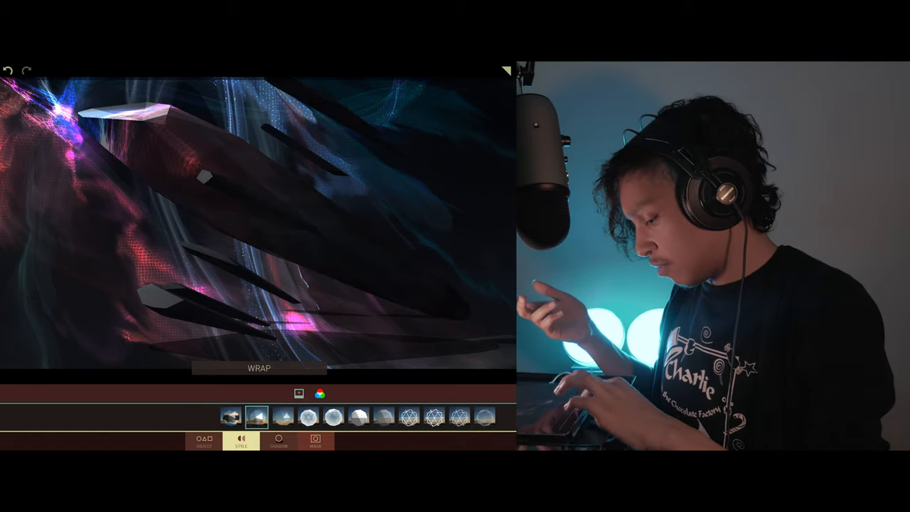
pyautogui.click(203, 440)
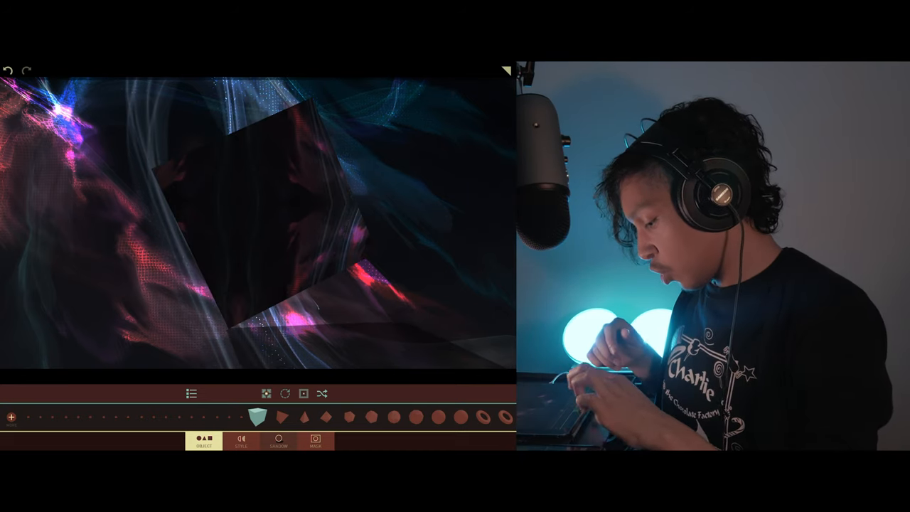
# Step: Turn Shadows off, apply Refract - 1, pick a Structures Pack shape, and bring up Make Video settings
pyautogui.click(278, 440)
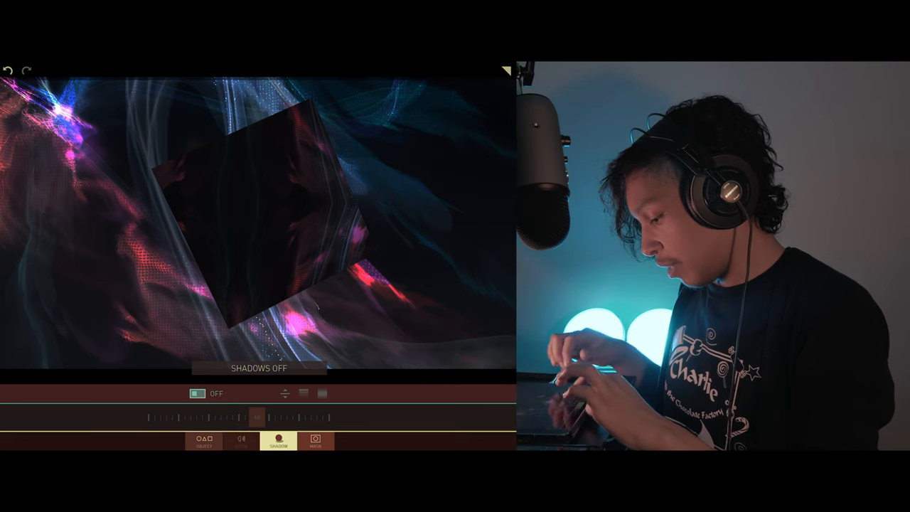
pyautogui.click(240, 439)
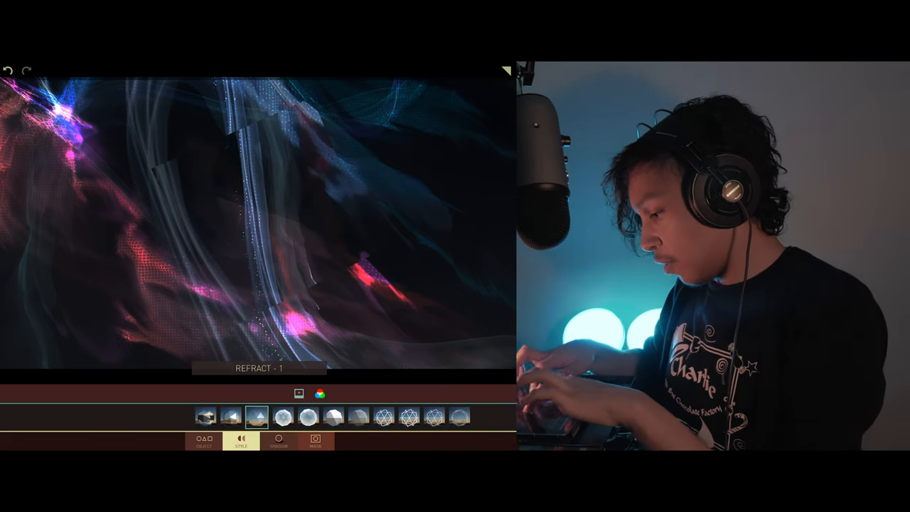
pyautogui.click(204, 440)
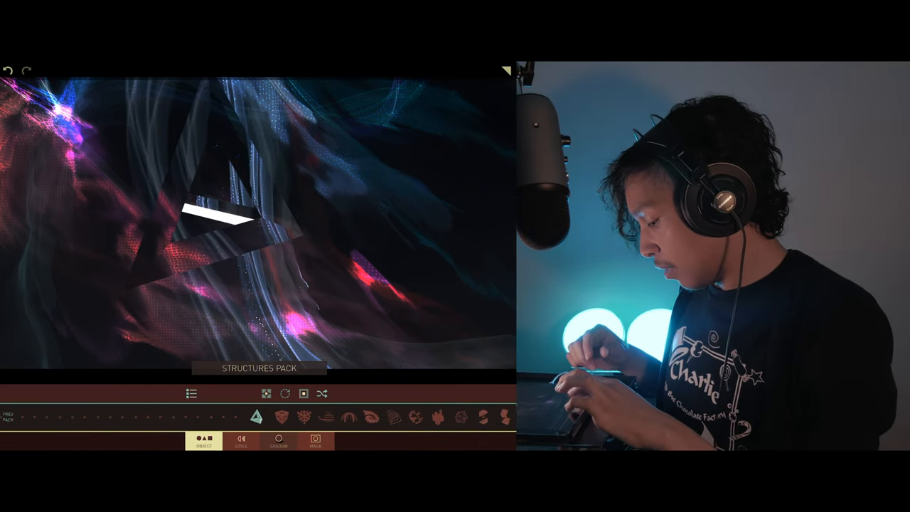
pyautogui.click(255, 415)
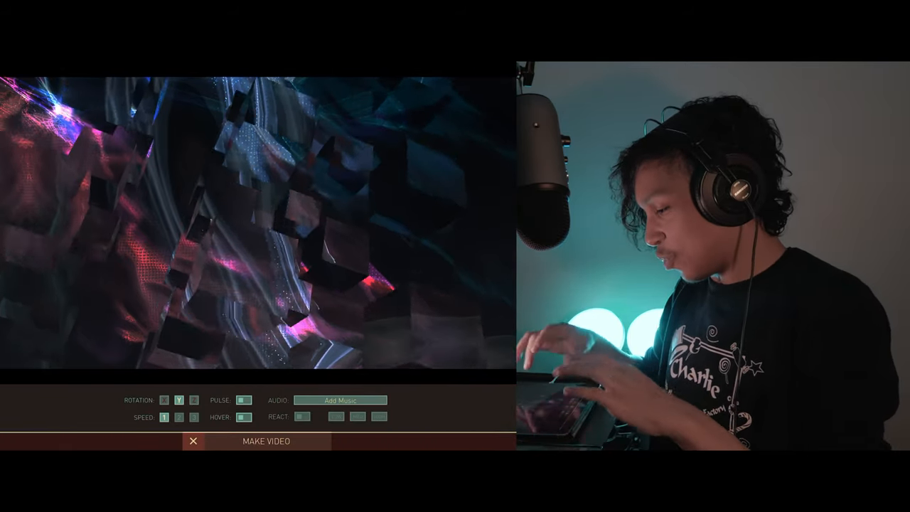
# Step: Close the Make Video panel and try a taller tower-like Structures Pack shape over the footage
pyautogui.click(193, 418)
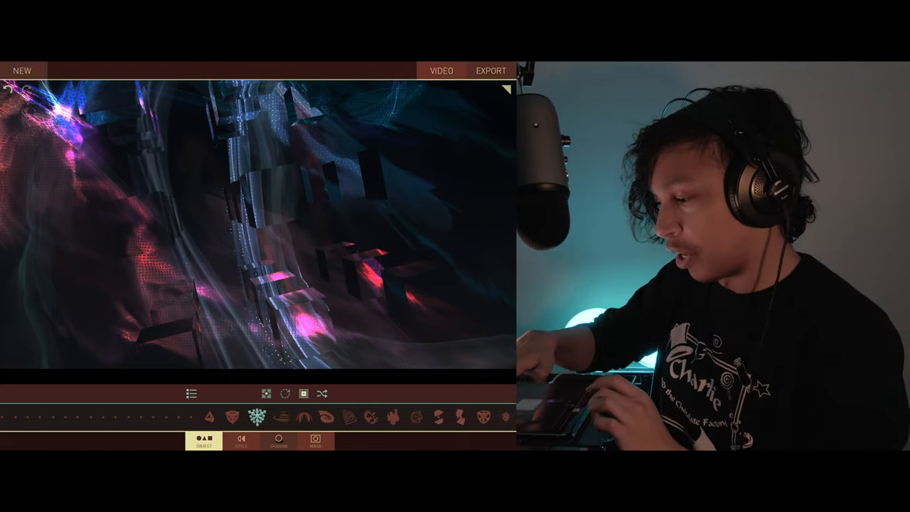
# Step: Start a new scene from a black Camera Roll image with the default organic object loaded
pyautogui.click(23, 71)
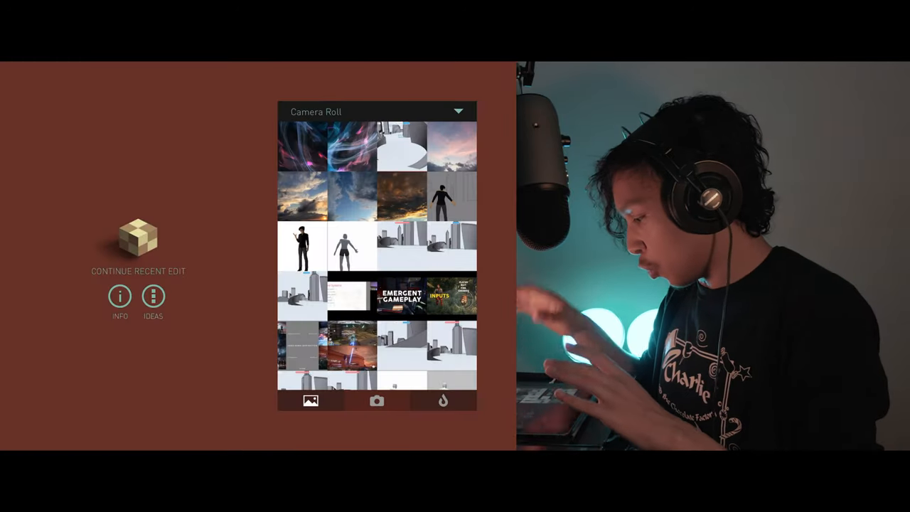
pyautogui.click(457, 111)
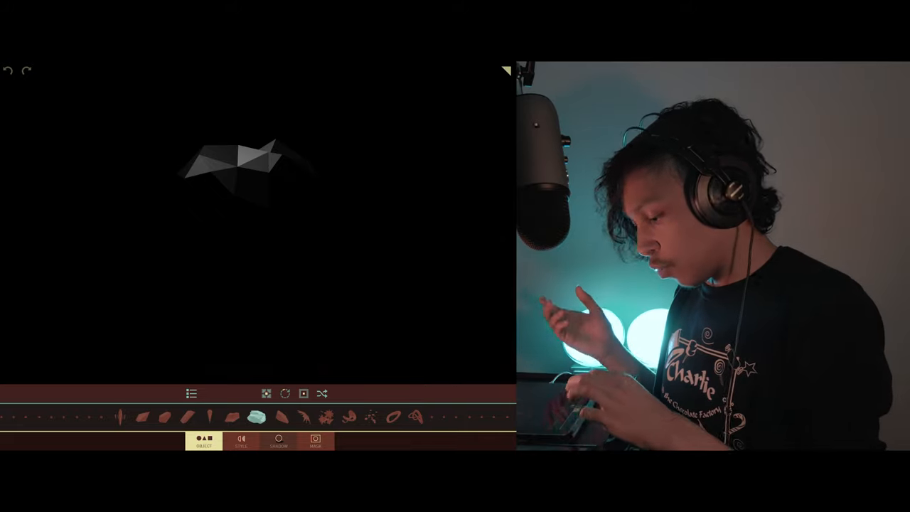
# Step: Check Shadows, choose the Organics - 7 shape, and give it the Reflect material
pyautogui.click(278, 442)
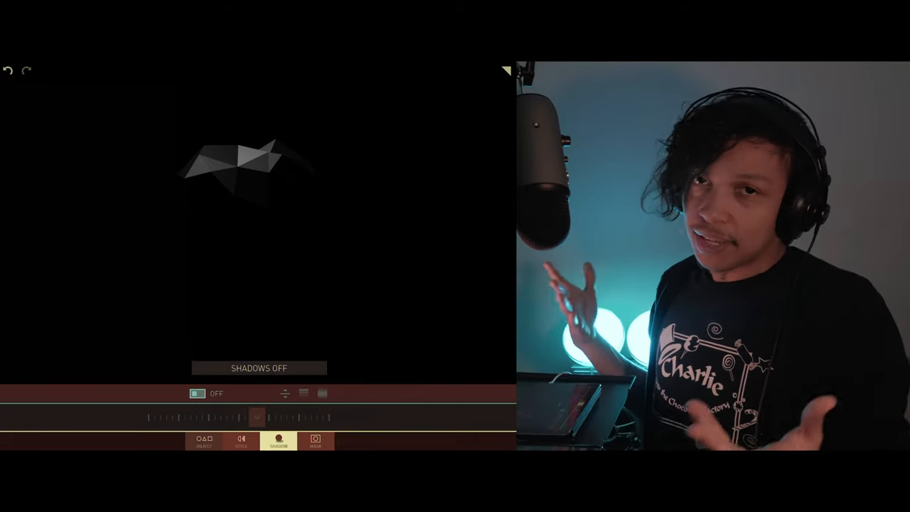
pyautogui.click(205, 441)
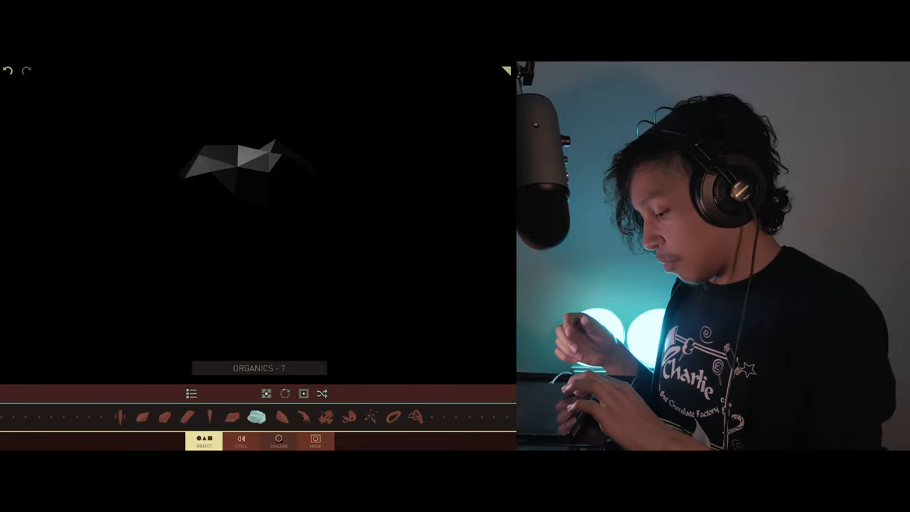
pyautogui.click(240, 440)
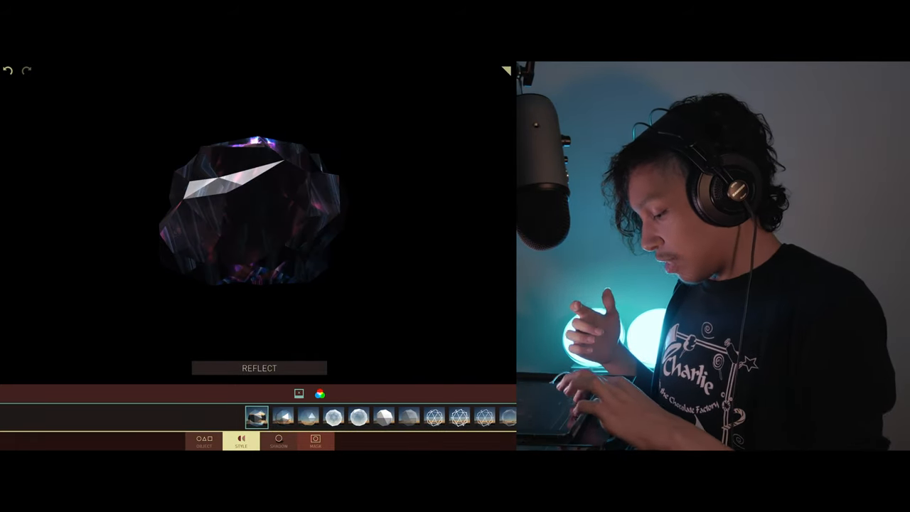
# Step: Switch to the triangle lattice shape filling the frame and bring up Make Video settings
pyautogui.click(278, 441)
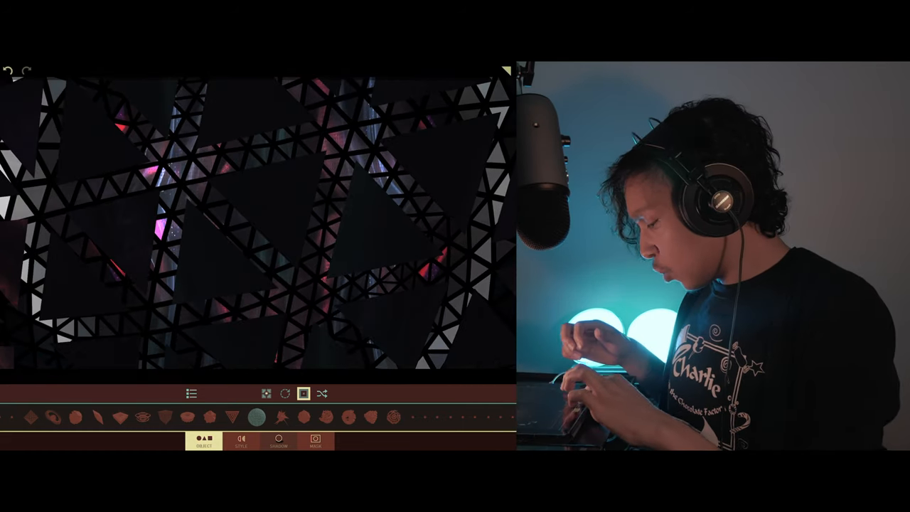
pyautogui.click(279, 440)
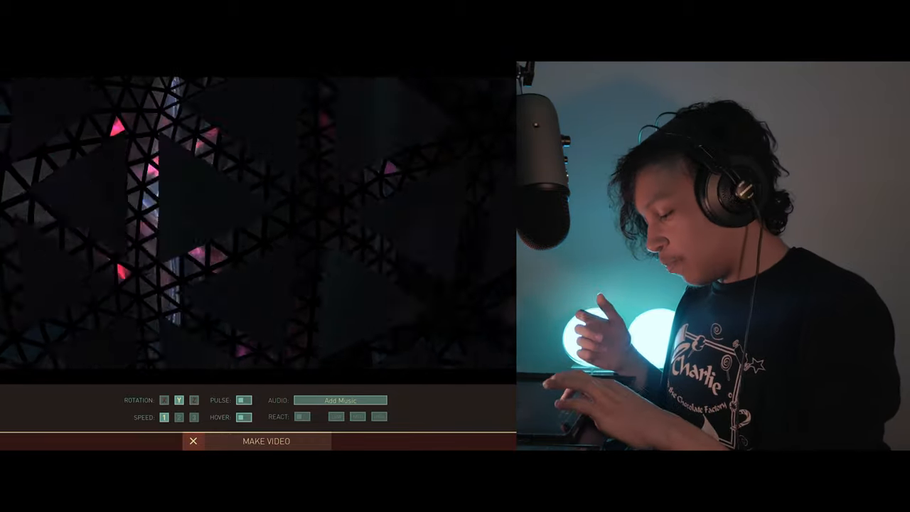
# Step: Enable the remaining Rotation axis buttons and adjust the lattice spin speed settings
pyautogui.click(165, 399)
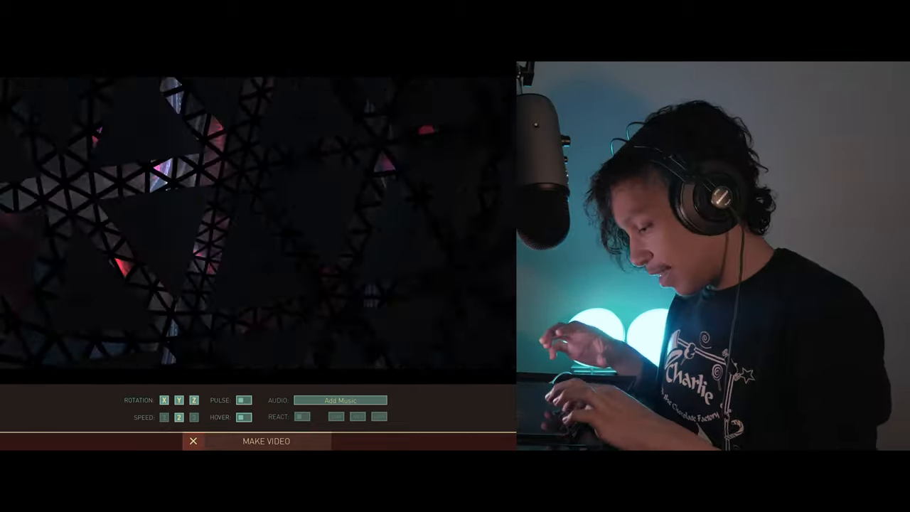
pyautogui.click(194, 417)
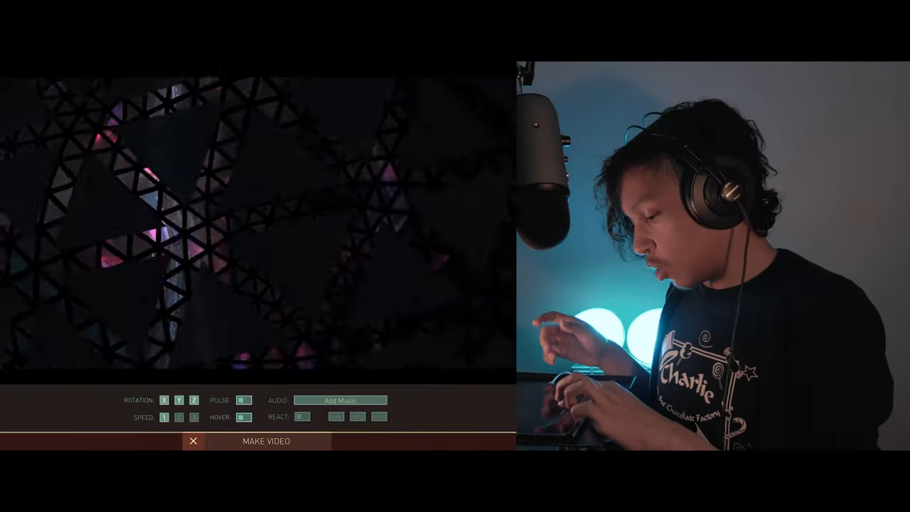
pyautogui.click(163, 400)
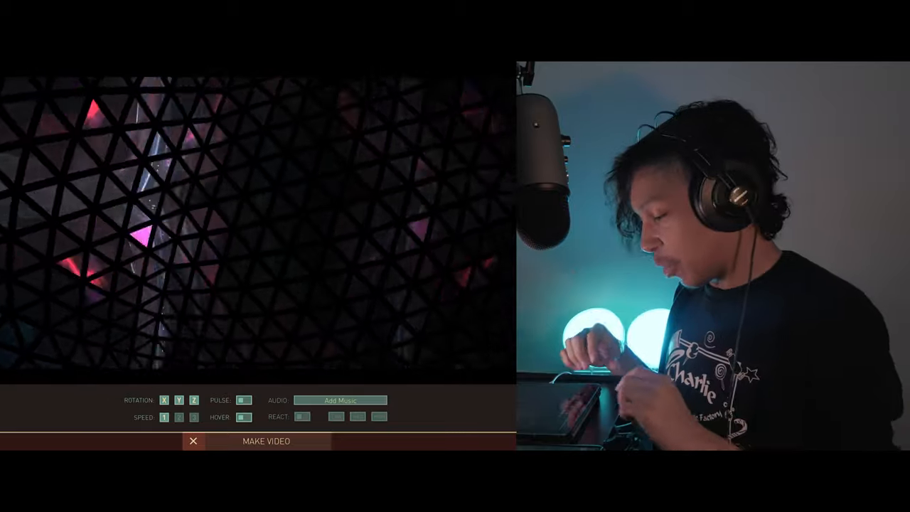
pyautogui.click(193, 441)
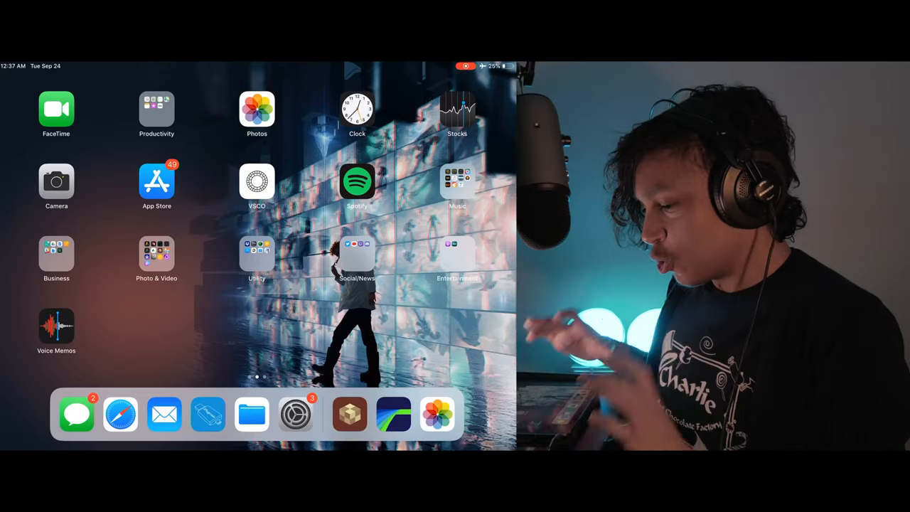
# Step: Preview several refractive shape presets from the bottom strip, settling on the pale faceted crystal
pyautogui.click(349, 414)
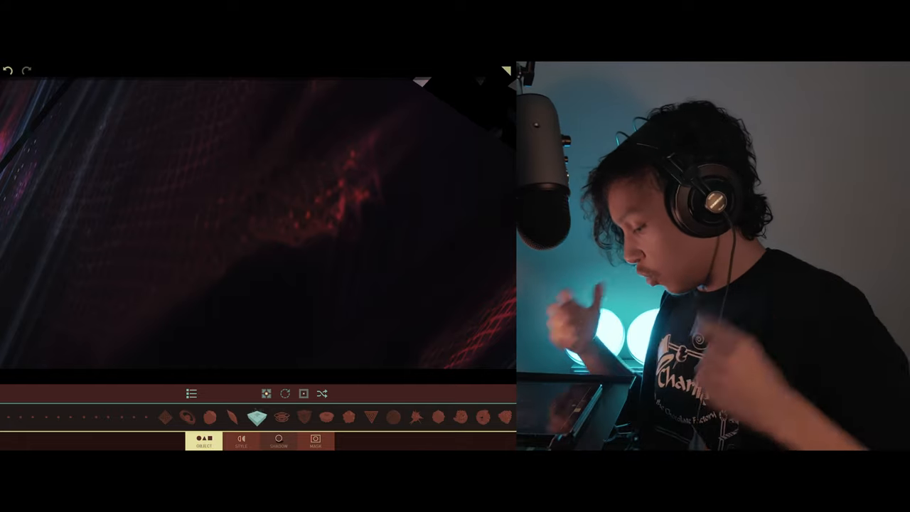
pyautogui.click(253, 418)
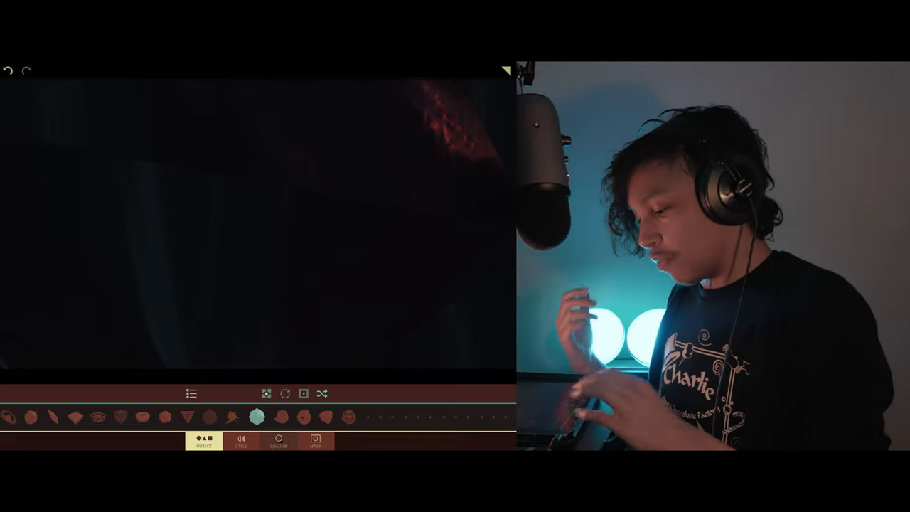
pyautogui.click(256, 417)
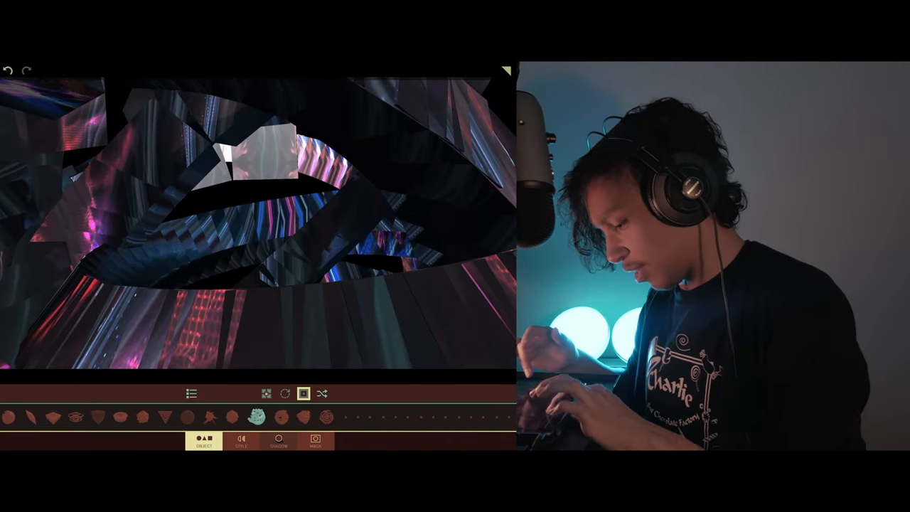
pyautogui.click(253, 418)
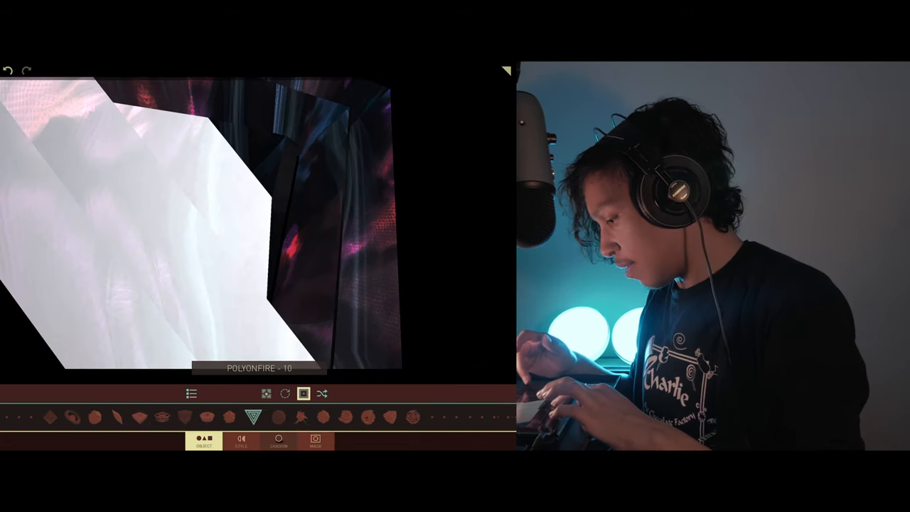
pyautogui.click(278, 441)
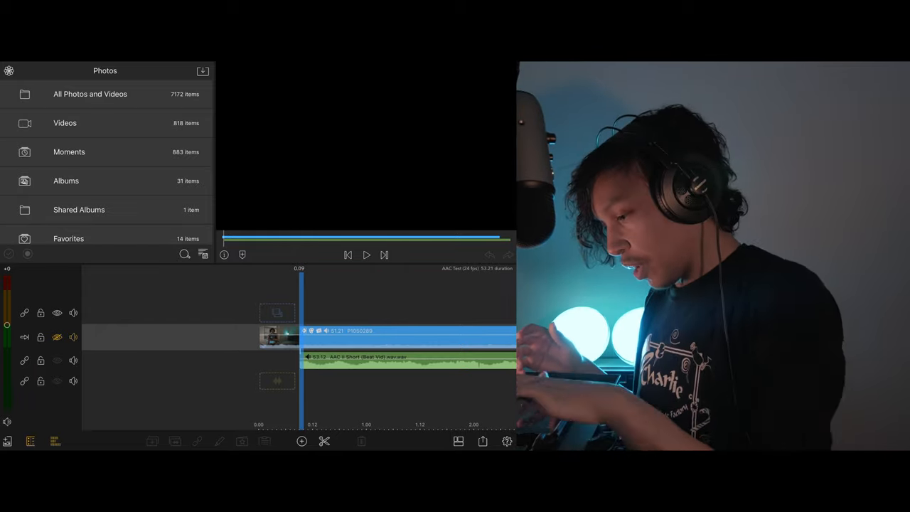
# Step: Browse Photos > Videos in the media library to reach the recorded Matter clip
pyautogui.click(65, 122)
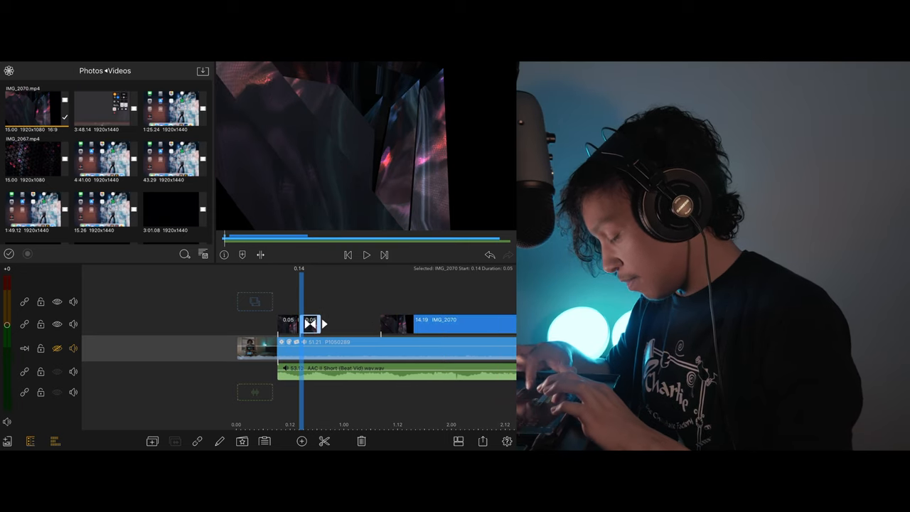
# Step: Select the overlay clip to reach its Frame & Fit size and position settings
pyautogui.click(366, 254)
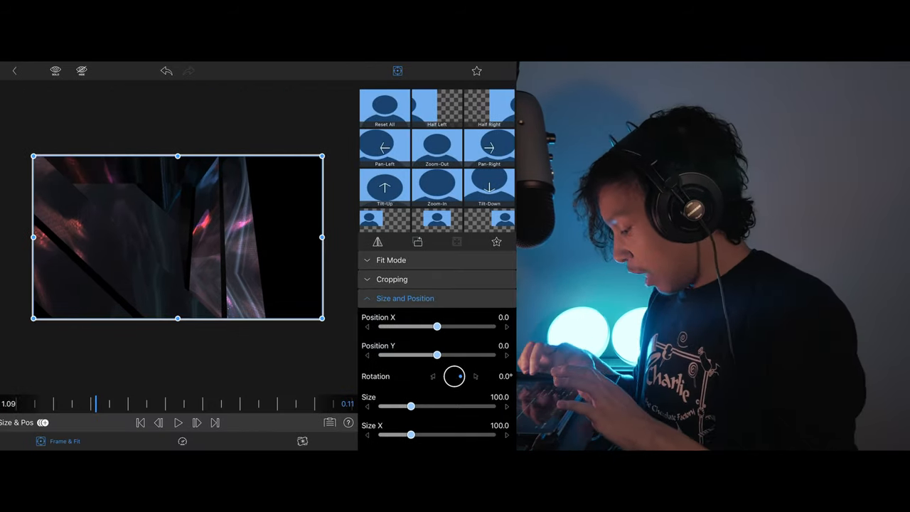
# Step: Scale the overlay effect up on the preview so it covers more of the frame
pyautogui.moveTo(455, 375); pyautogui.dragTo(448, 380)
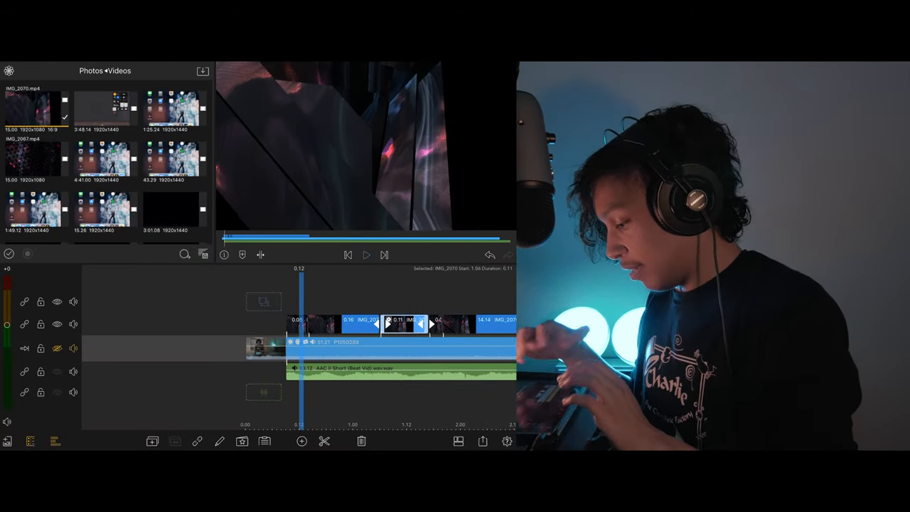
# Step: Copy the adjusted clip's attributes and paste them onto the other overlay pieces
pyautogui.click(366, 255)
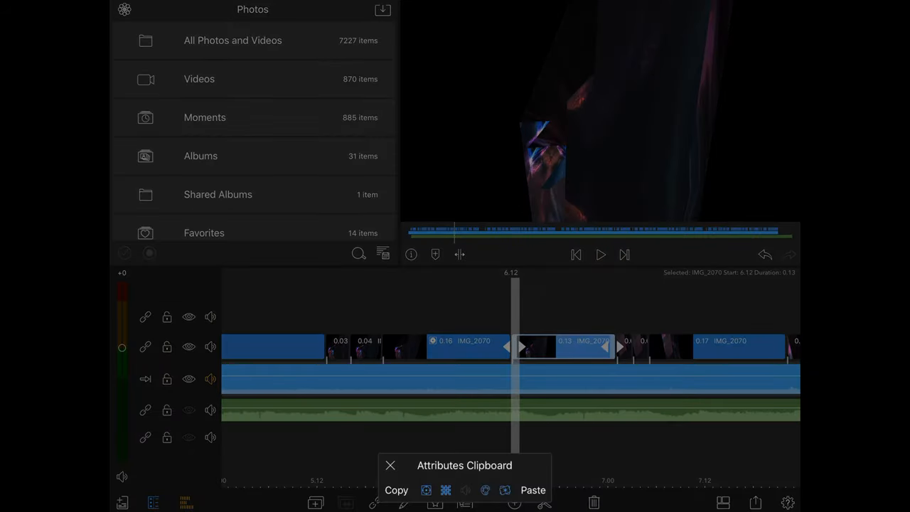
pyautogui.click(389, 465)
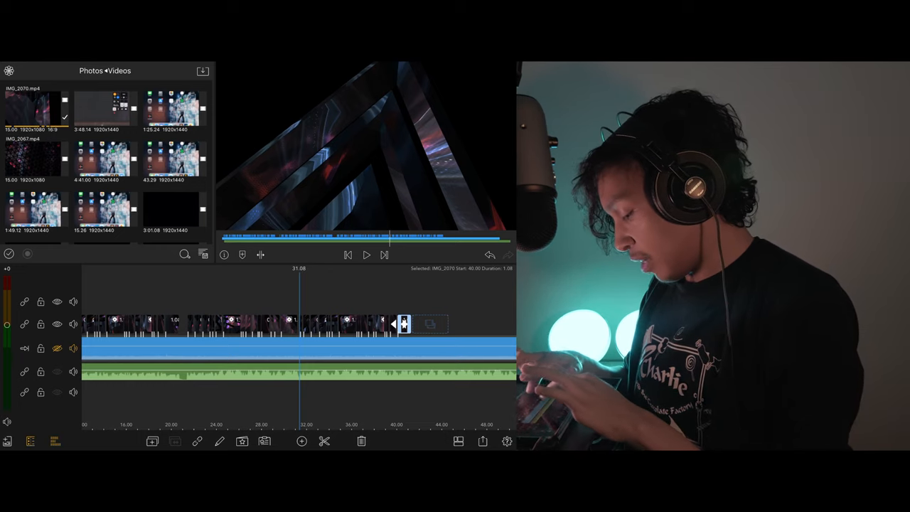
# Step: Place three more Matter effect clips along the overlay tracks at later points in the song
pyautogui.click(367, 254)
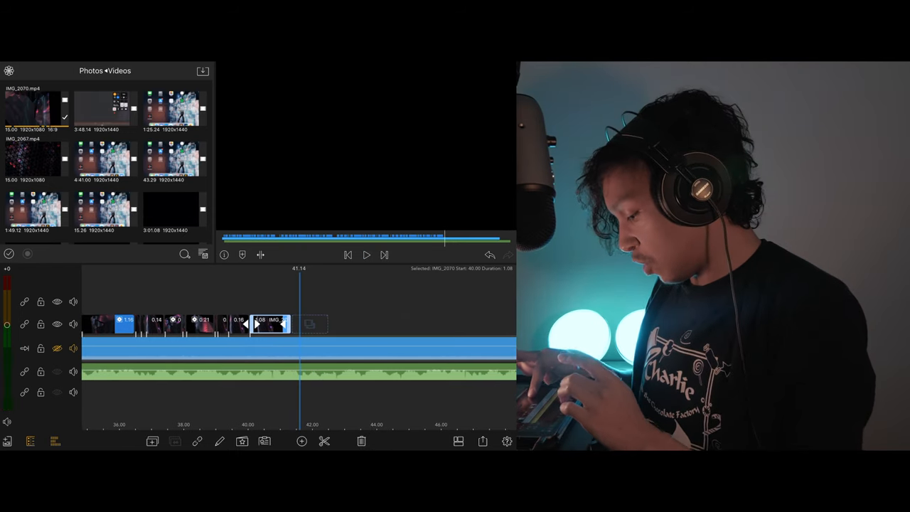
pyautogui.click(367, 255)
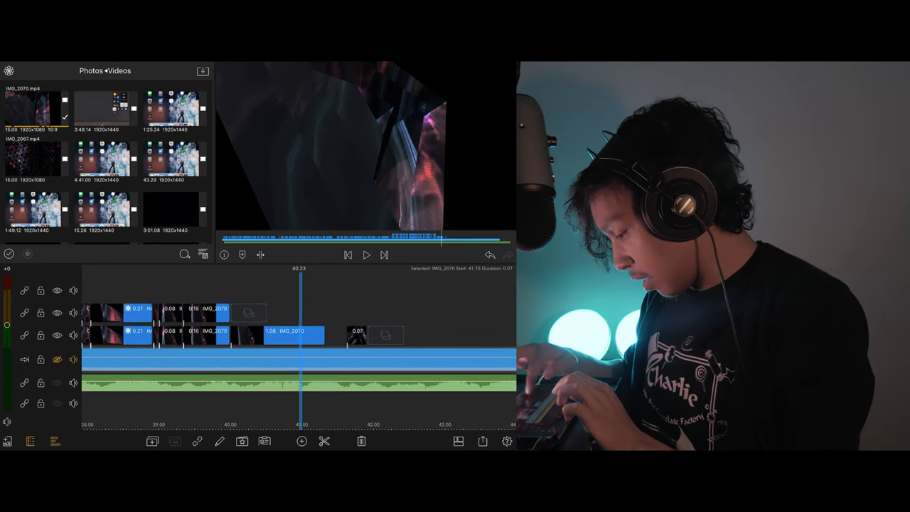
pyautogui.click(367, 254)
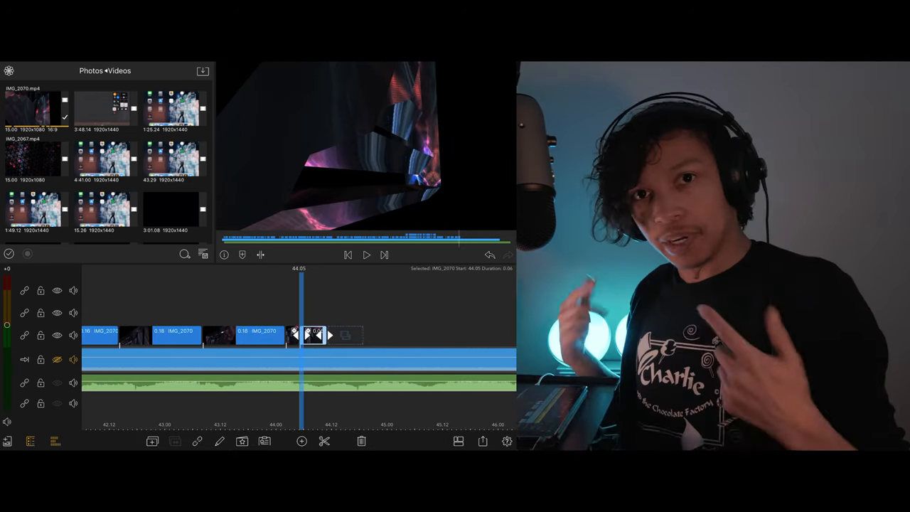
pyautogui.click(482, 440)
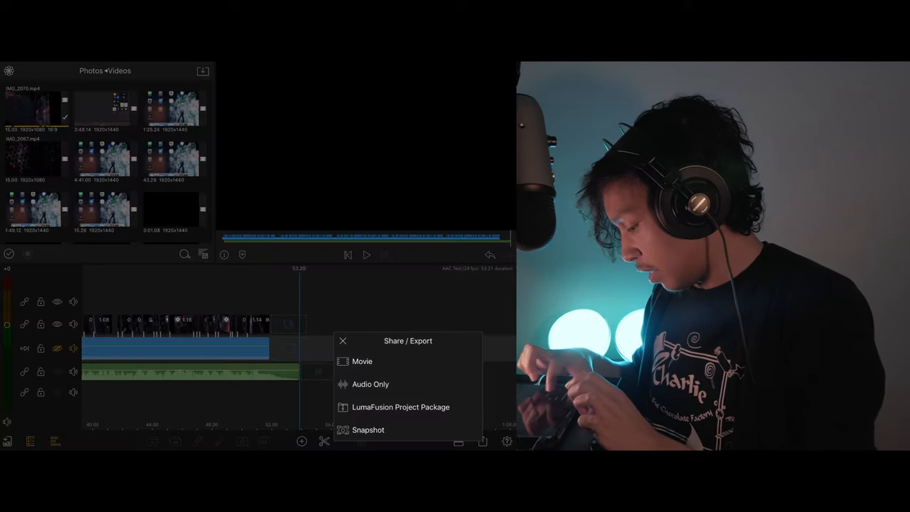
# Step: Export the edit as a Movie at 1080p, 24 fps to Photos
pyautogui.click(361, 361)
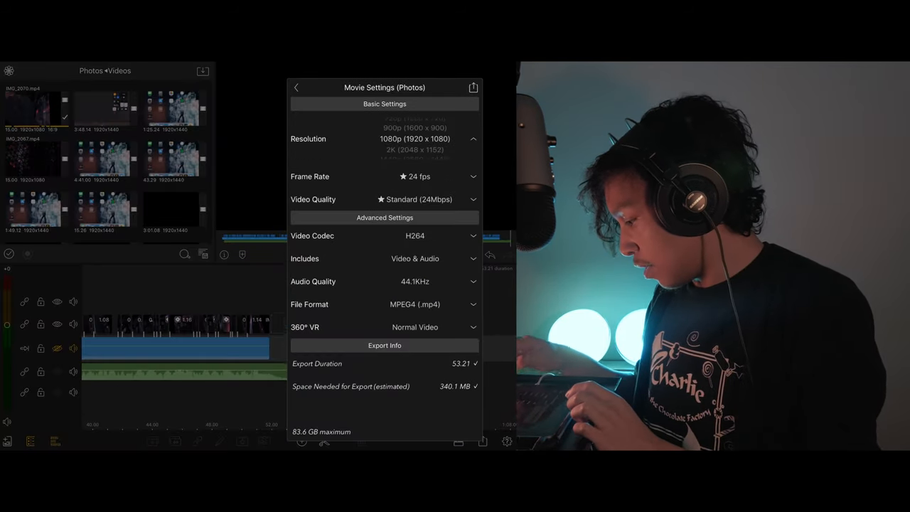
pyautogui.click(415, 140)
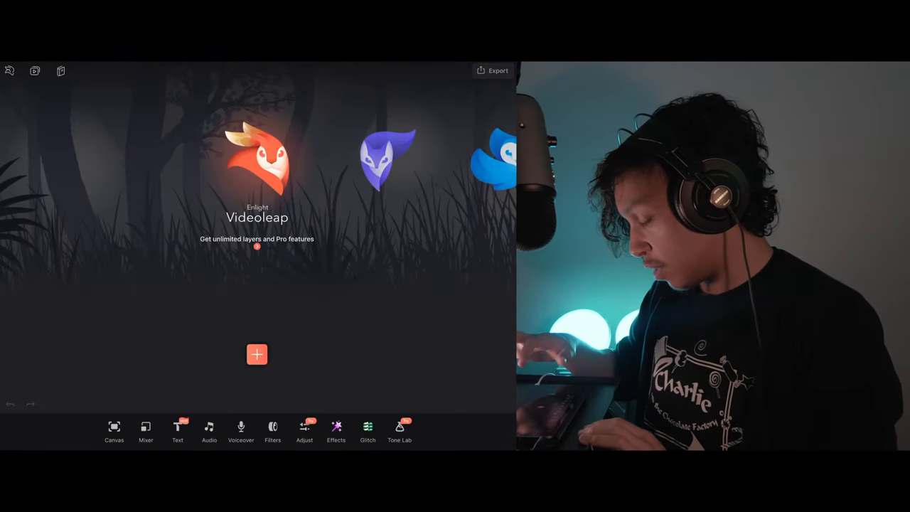
# Step: Start a new project from the beat-making camera-roll clip and select it on the timeline for editing
pyautogui.click(255, 354)
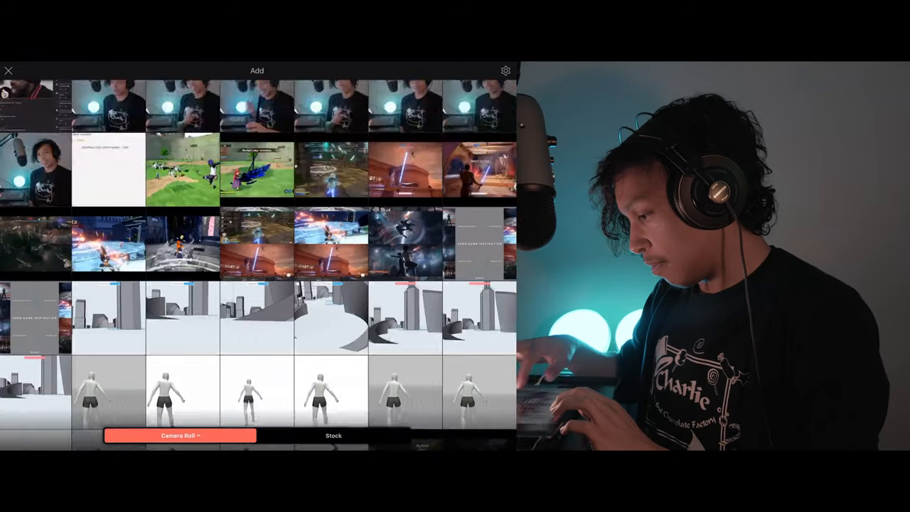
pyautogui.scroll(-3)
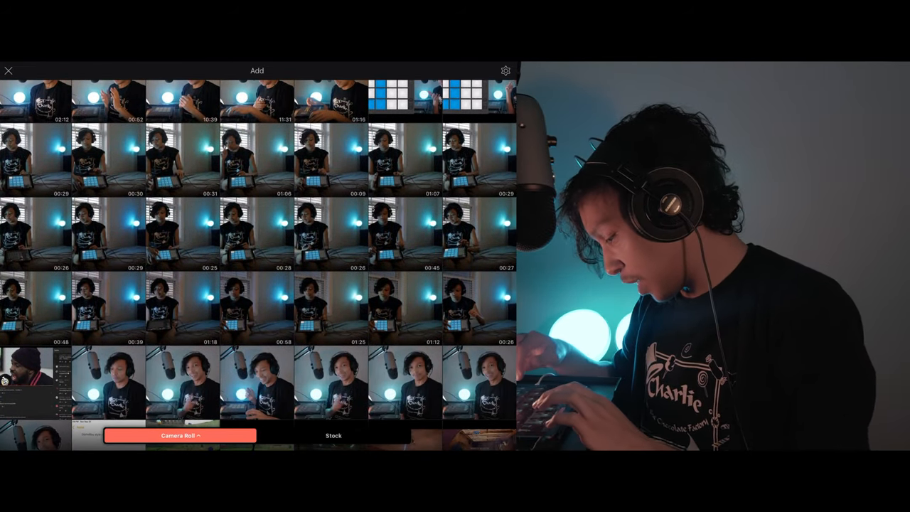
pyautogui.click(182, 304)
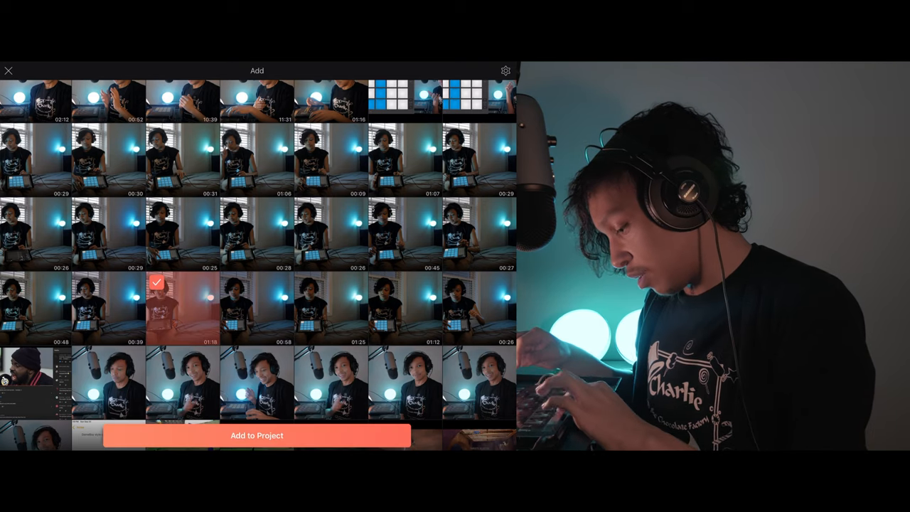
pyautogui.click(256, 435)
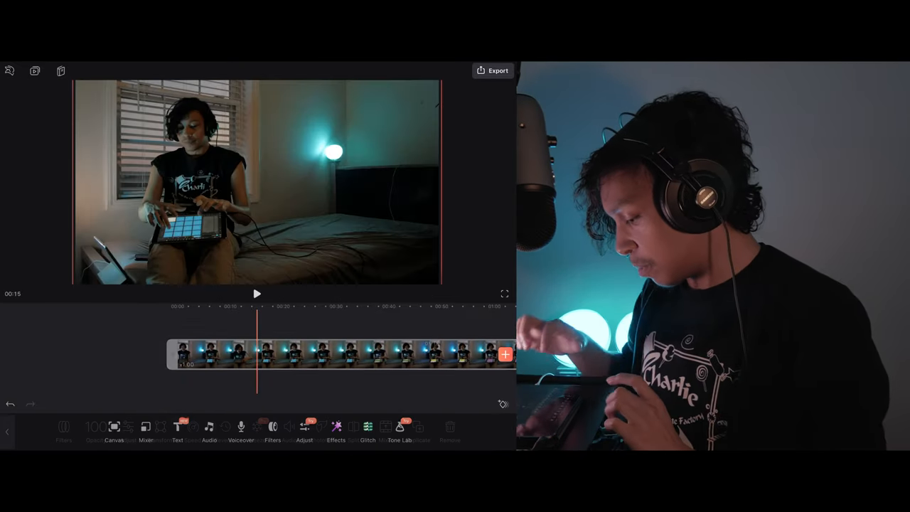
pyautogui.click(213, 353)
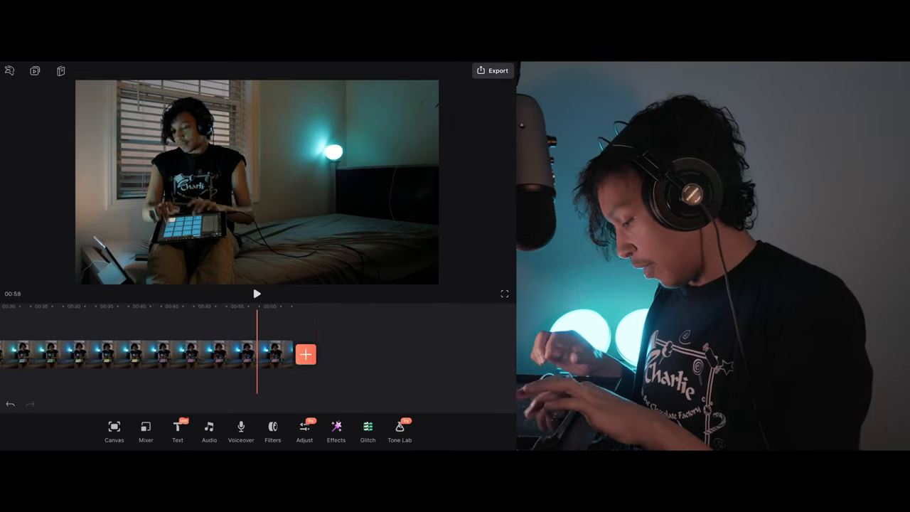
pyautogui.click(304, 354)
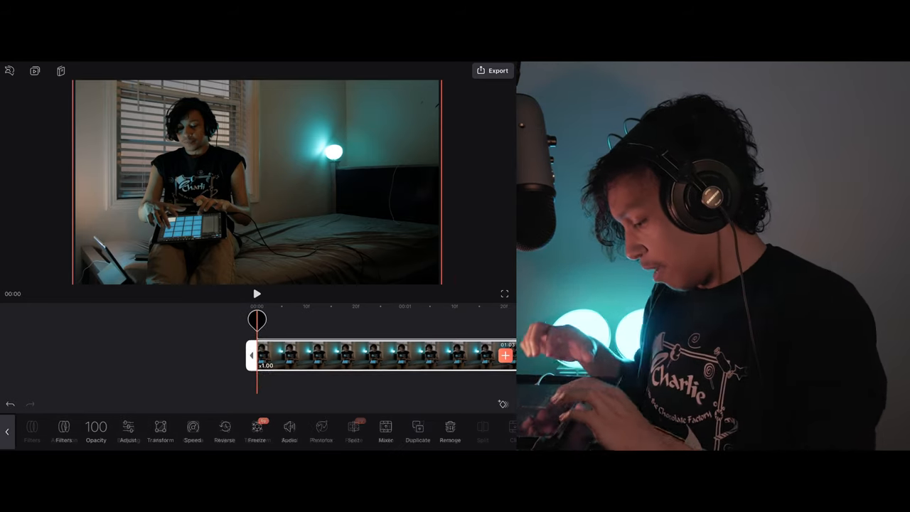
# Step: Add the Matter crystal clip via Mixer as an overlay and give it a Radial mask
pyautogui.click(290, 429)
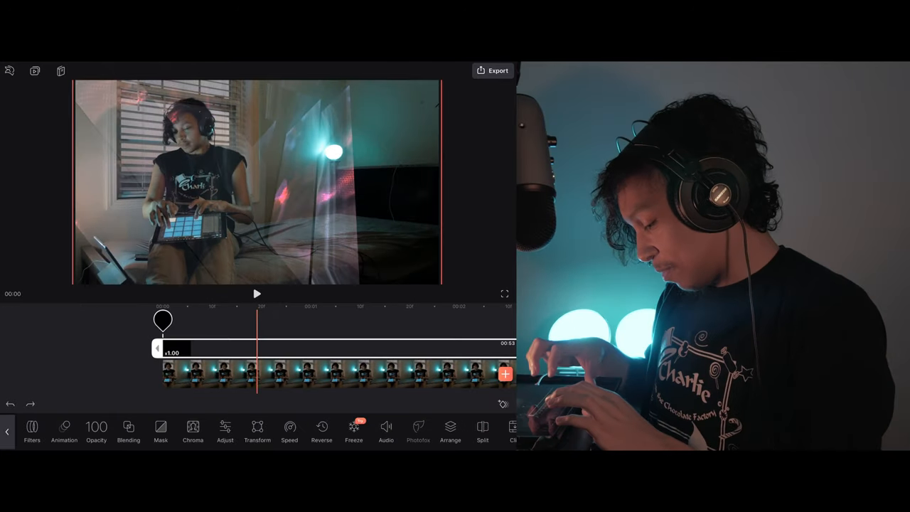
pyautogui.click(159, 426)
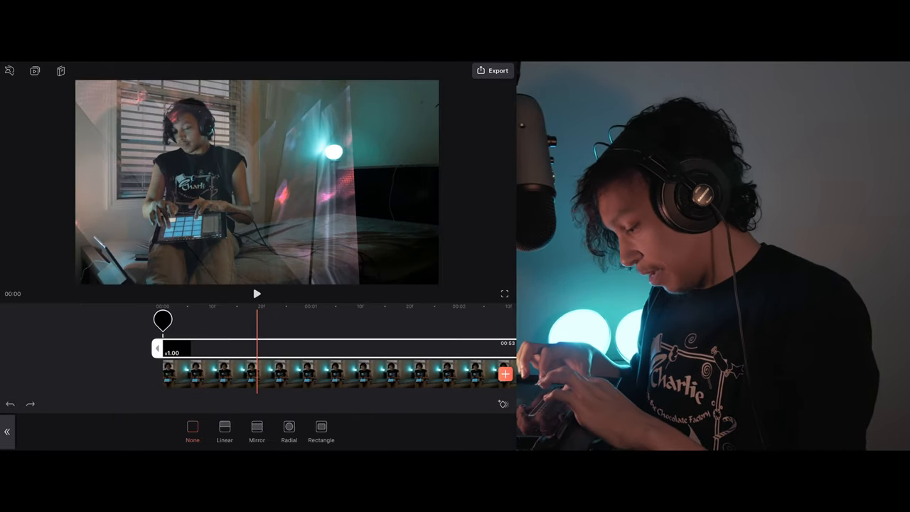
pyautogui.click(288, 426)
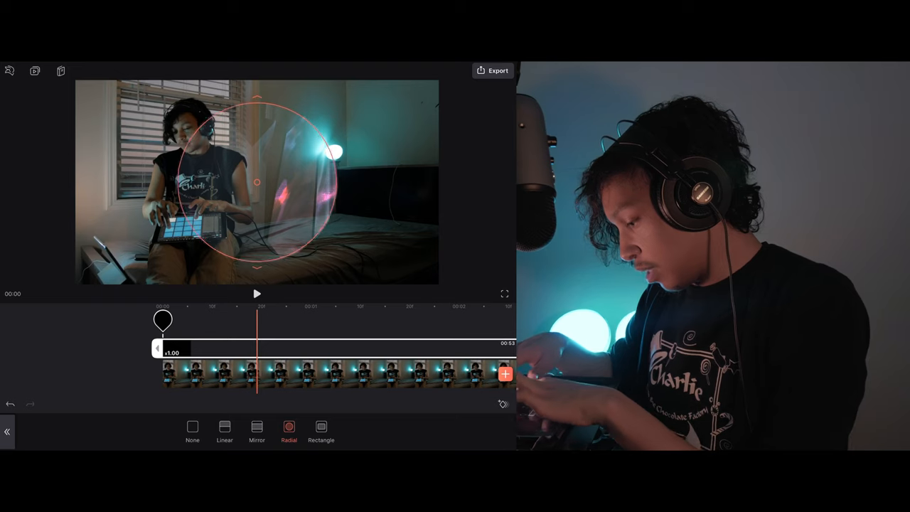
pyautogui.click(225, 429)
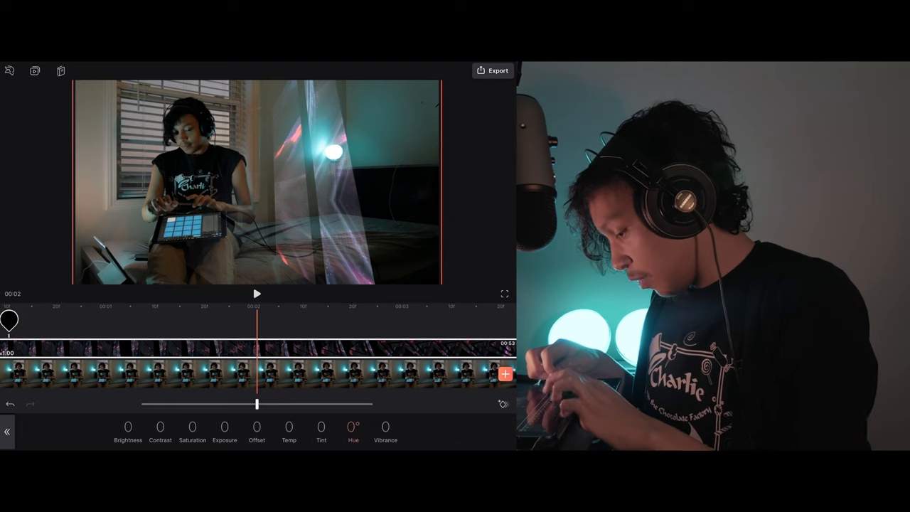
# Step: Set the overlay's hue to about -13°, lower its brightness and raise its contrast for a subtler blend
pyautogui.moveTo(259, 403); pyautogui.dragTo(289, 404)
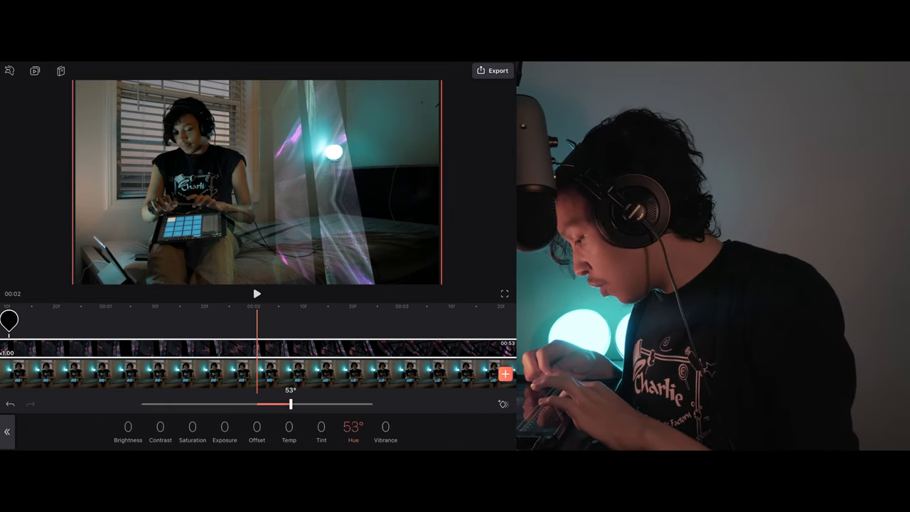
pyautogui.moveTo(290, 404); pyautogui.dragTo(247, 404)
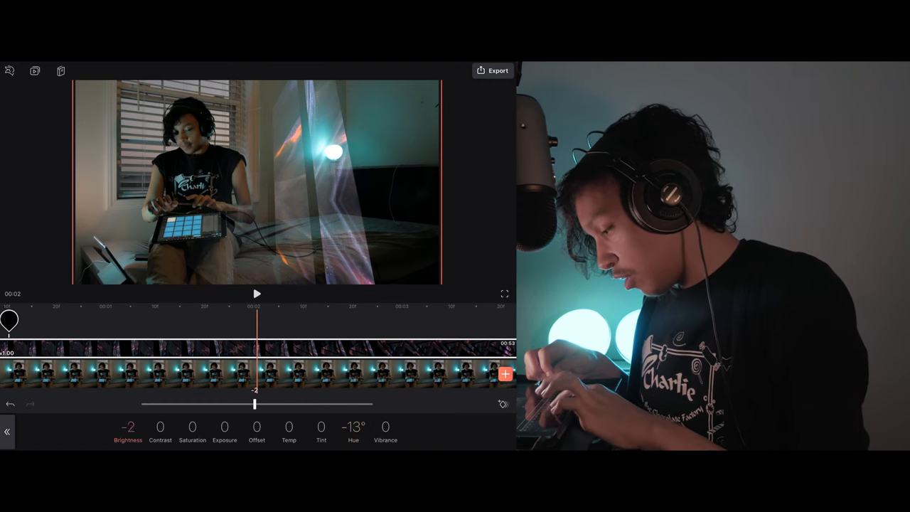
pyautogui.moveTo(253, 404); pyautogui.dragTo(191, 403)
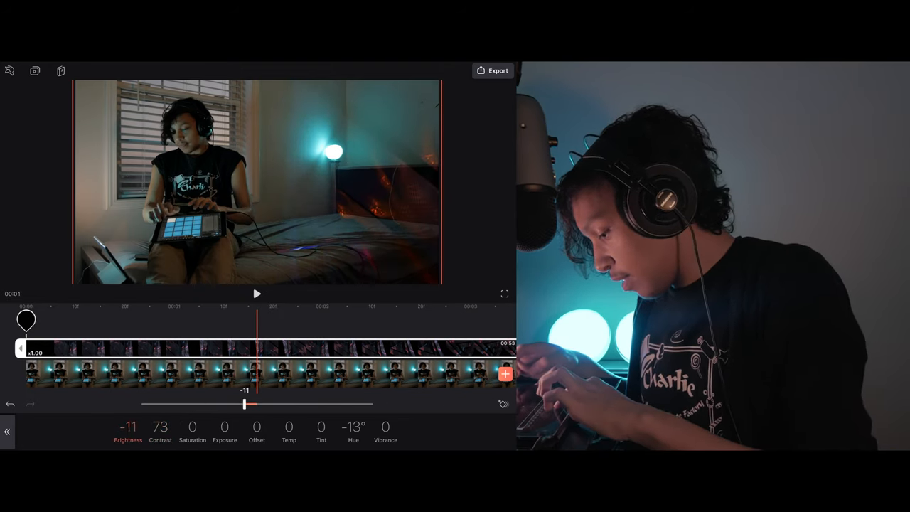
pyautogui.moveTo(244, 404); pyautogui.dragTo(219, 403)
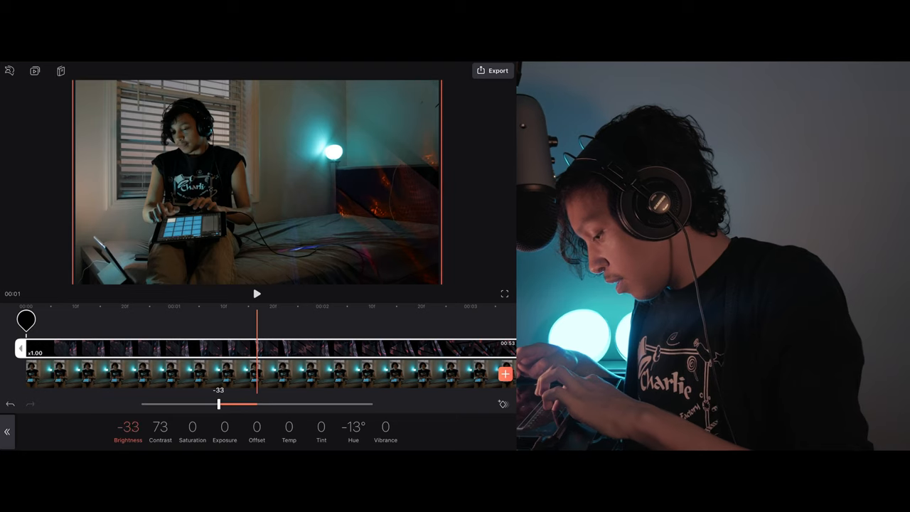
pyautogui.moveTo(220, 404); pyautogui.dragTo(298, 404)
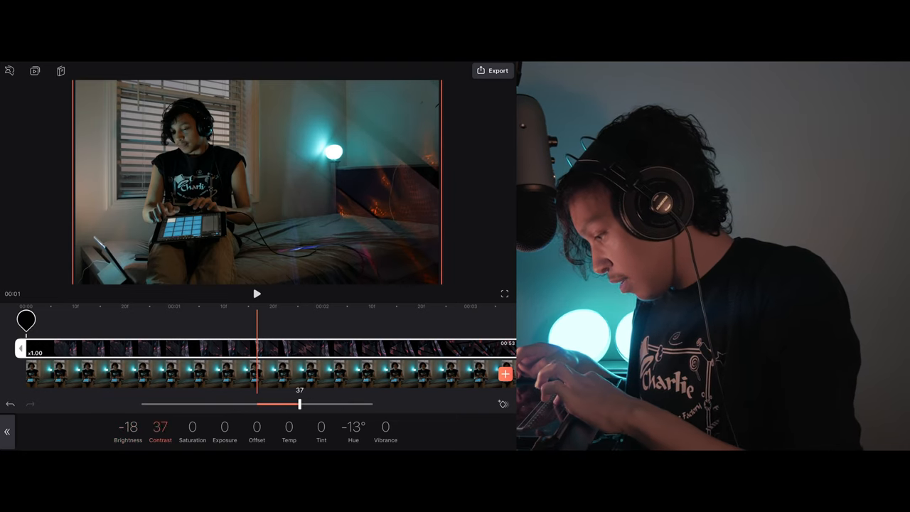
pyautogui.moveTo(299, 404); pyautogui.dragTo(279, 404)
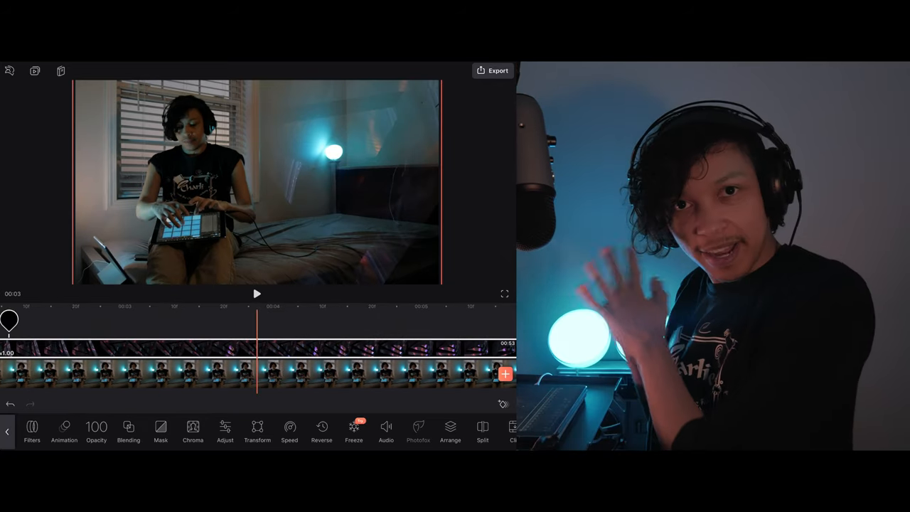
# Step: Select the effect overlay layer so it can be tilted and enlarged past the frame edges
pyautogui.click(505, 372)
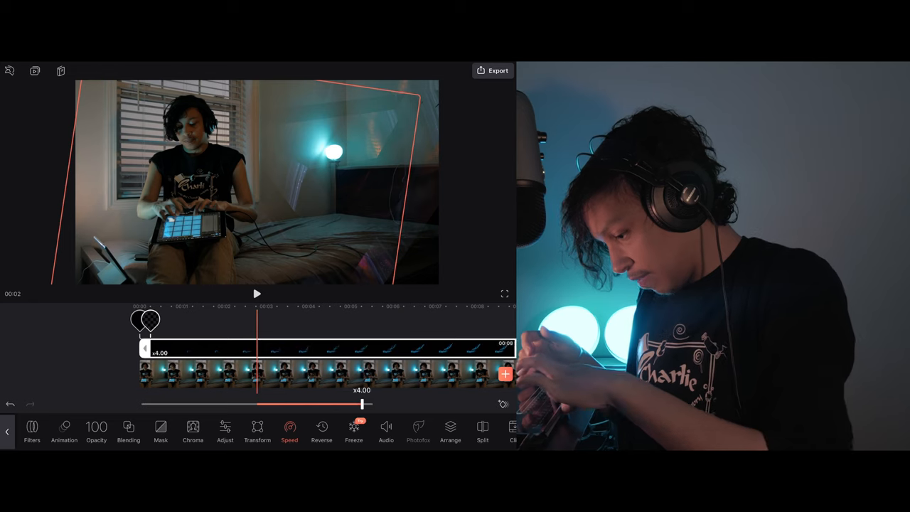
# Step: Nudge the overlay clip's playback speed slider slightly faster
pyautogui.moveTo(361, 403); pyautogui.dragTo(372, 403)
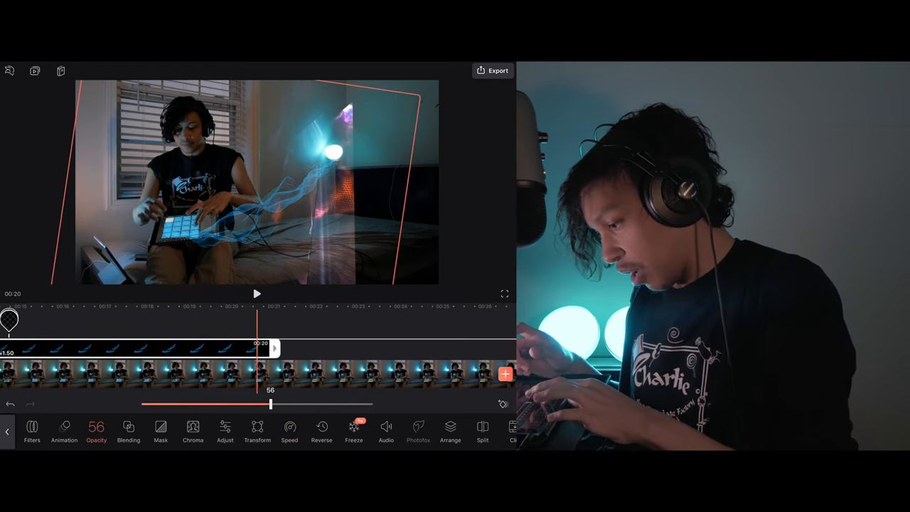
# Step: Lower the light overlay's opacity to 42 and confirm the change
pyautogui.moveTo(270, 404); pyautogui.dragTo(234, 404)
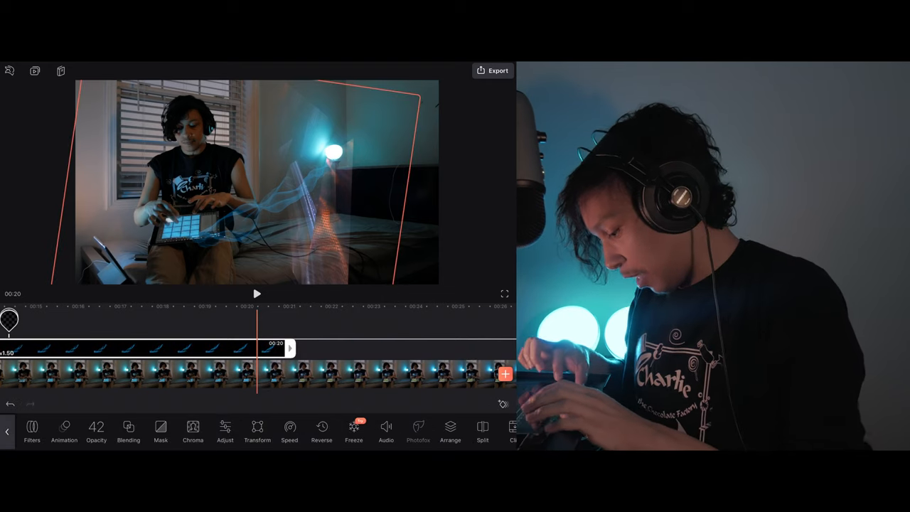
pyautogui.click(97, 426)
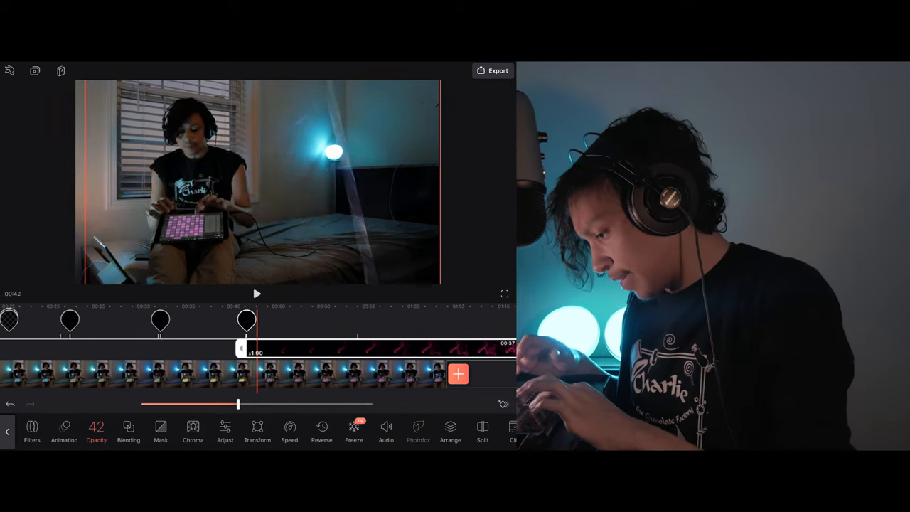
# Step: Select the shorter pink light overlay near 00:42 to edit its speed
pyautogui.click(290, 429)
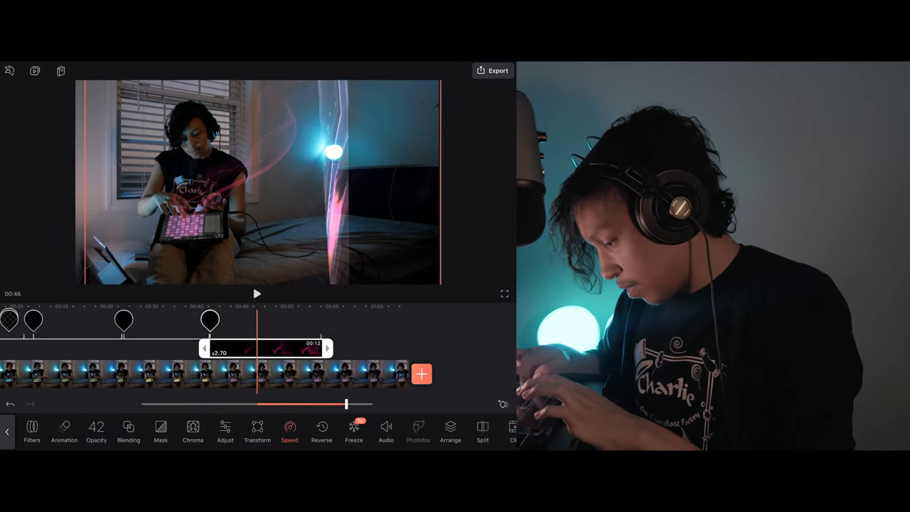